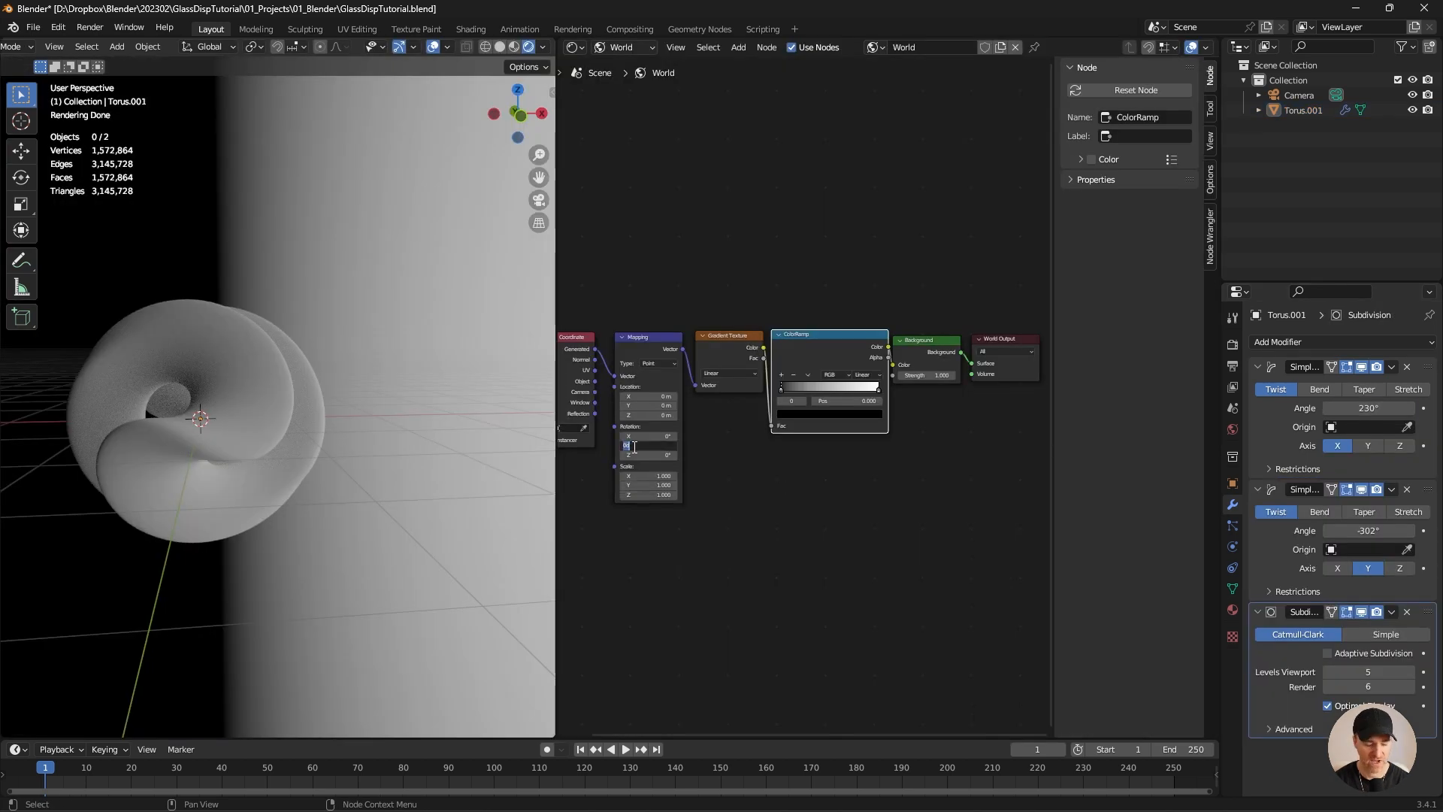
# Set the world Mapping node's Rotation Y to 90 degrees.
pyautogui.write('90')
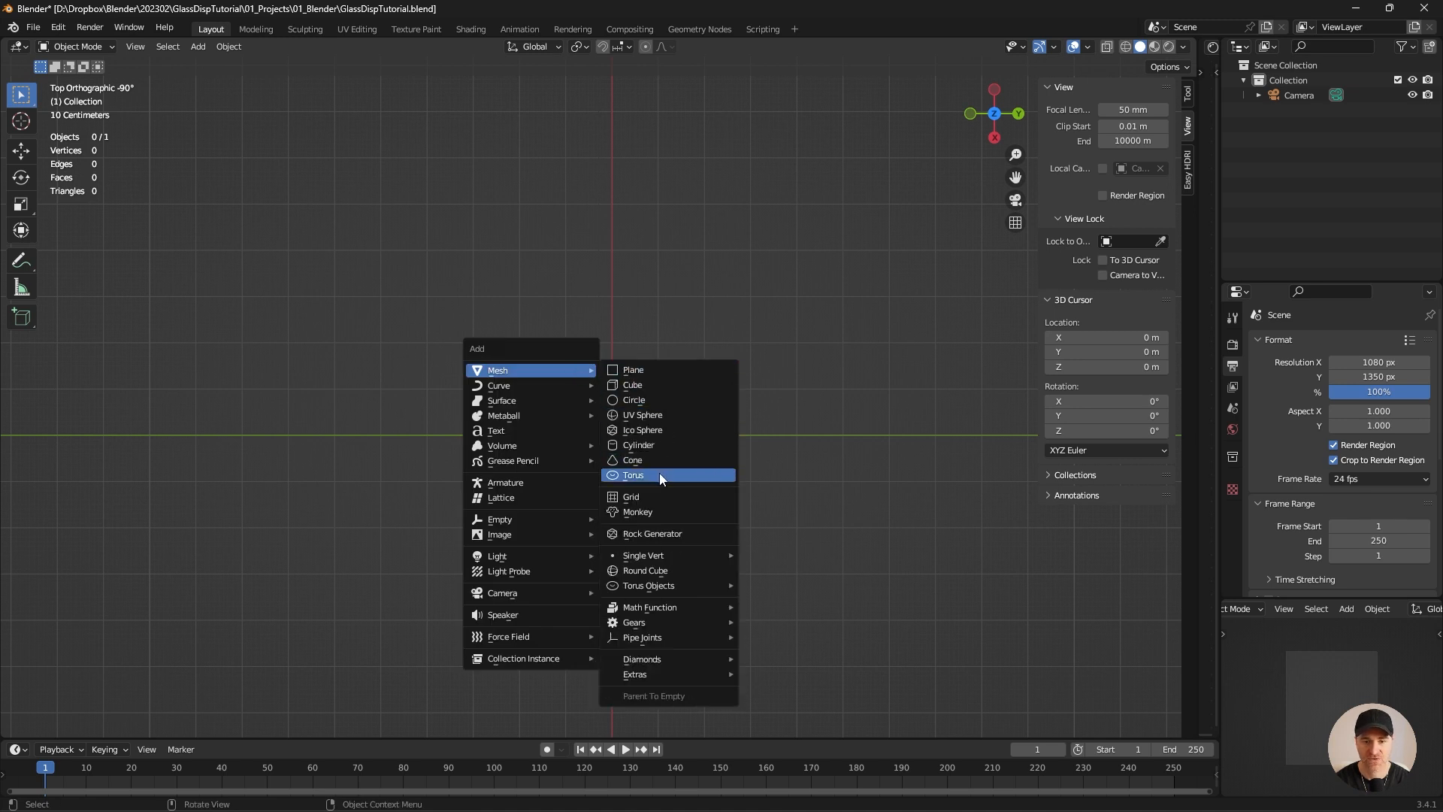
# Add a torus mesh with 32 minor segments and a 0.4 m minor radius.
pyautogui.click(632, 475)
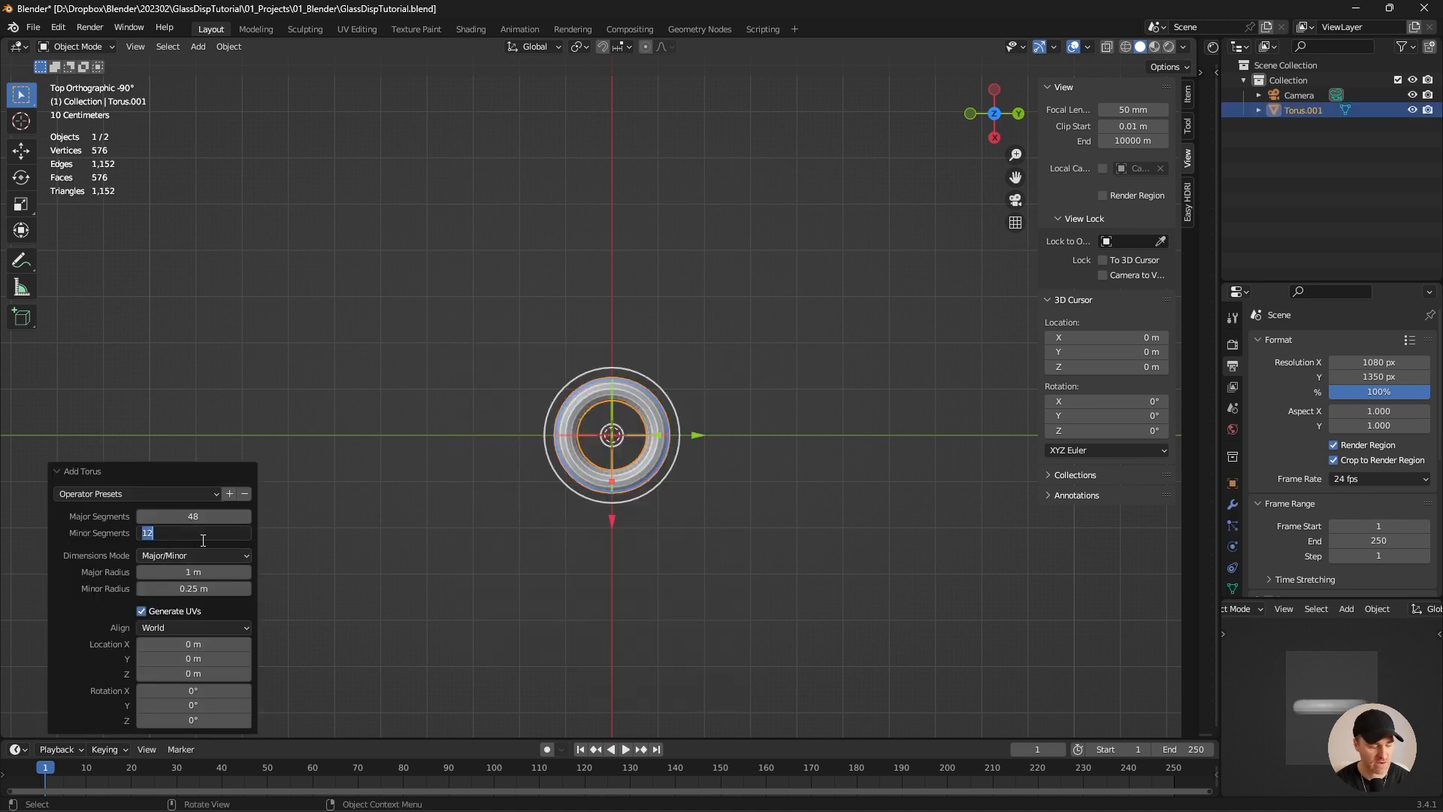
pyautogui.write('32')
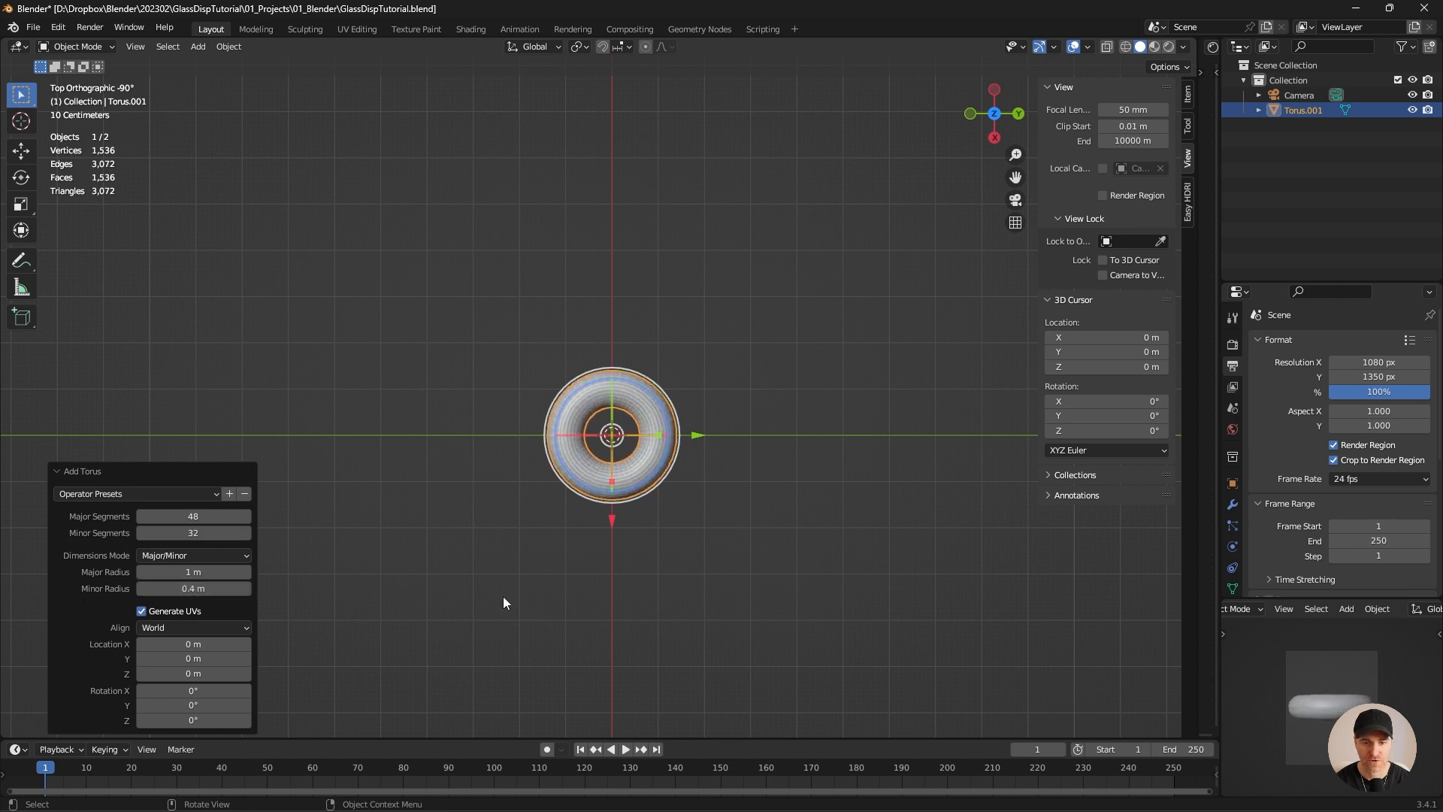
pyautogui.moveTo(607, 433); pyautogui.dragTo(676, 405)
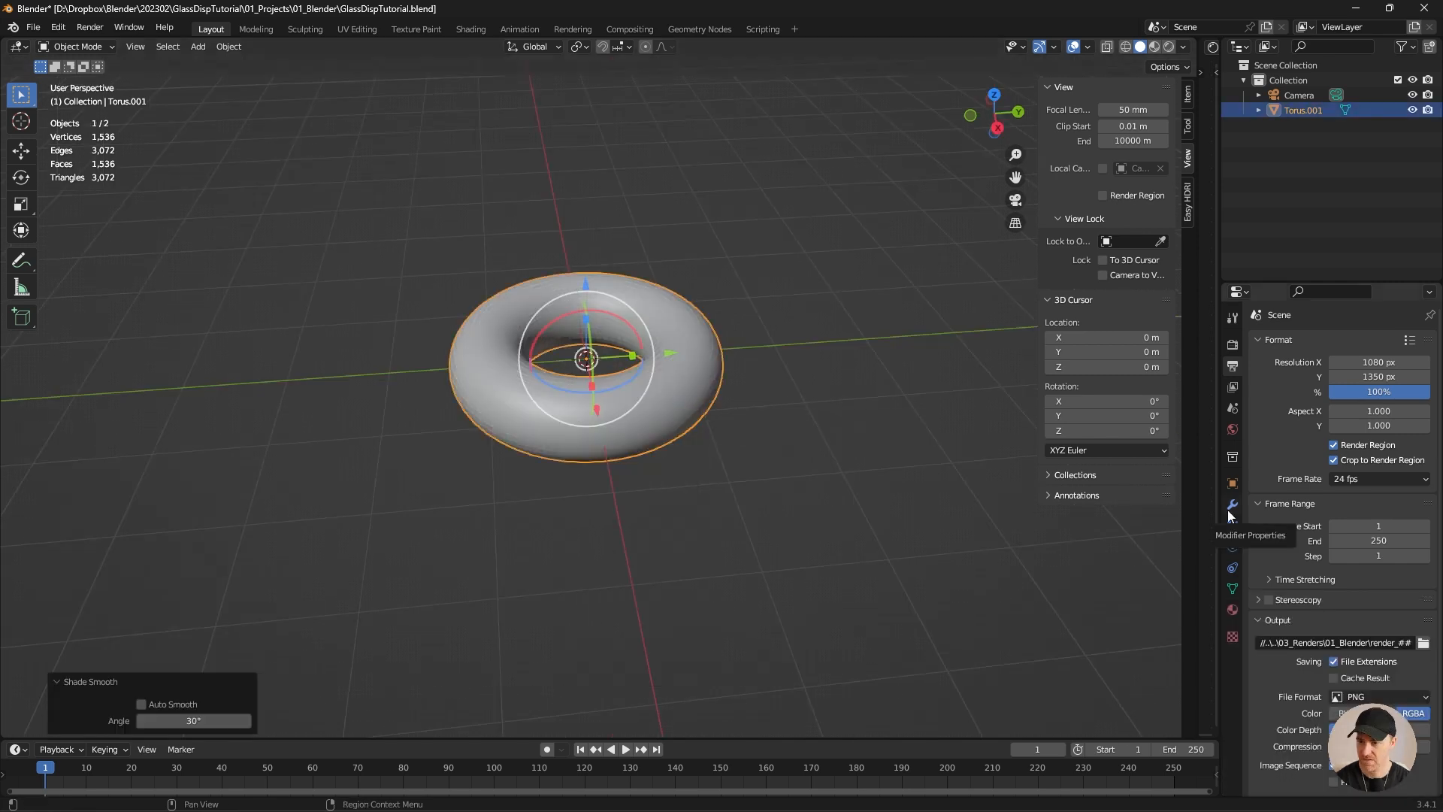
# Add Simple Deform Twist modifiers: 230° on X and -302° on Y.
pyautogui.click(1233, 504)
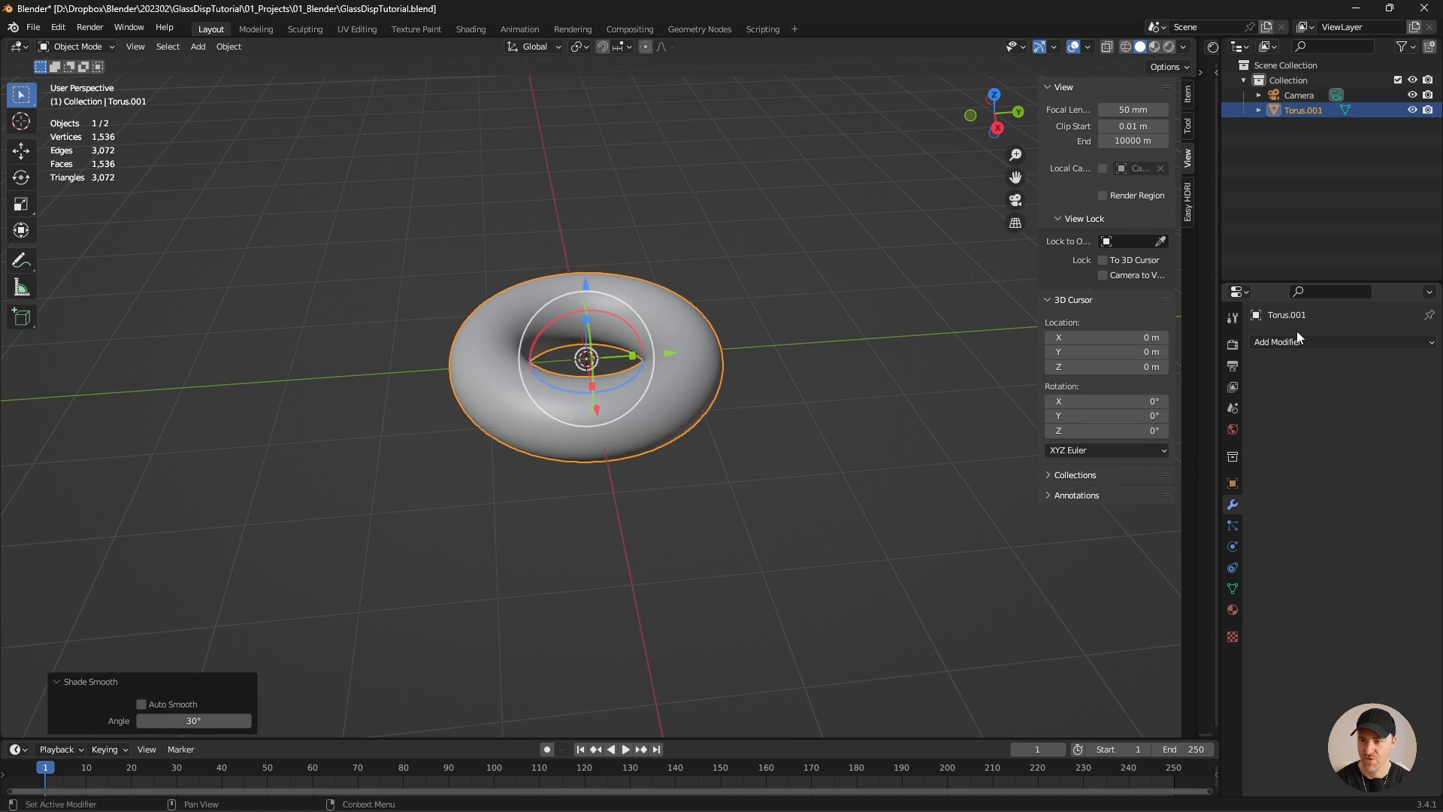
pyautogui.click(1278, 342)
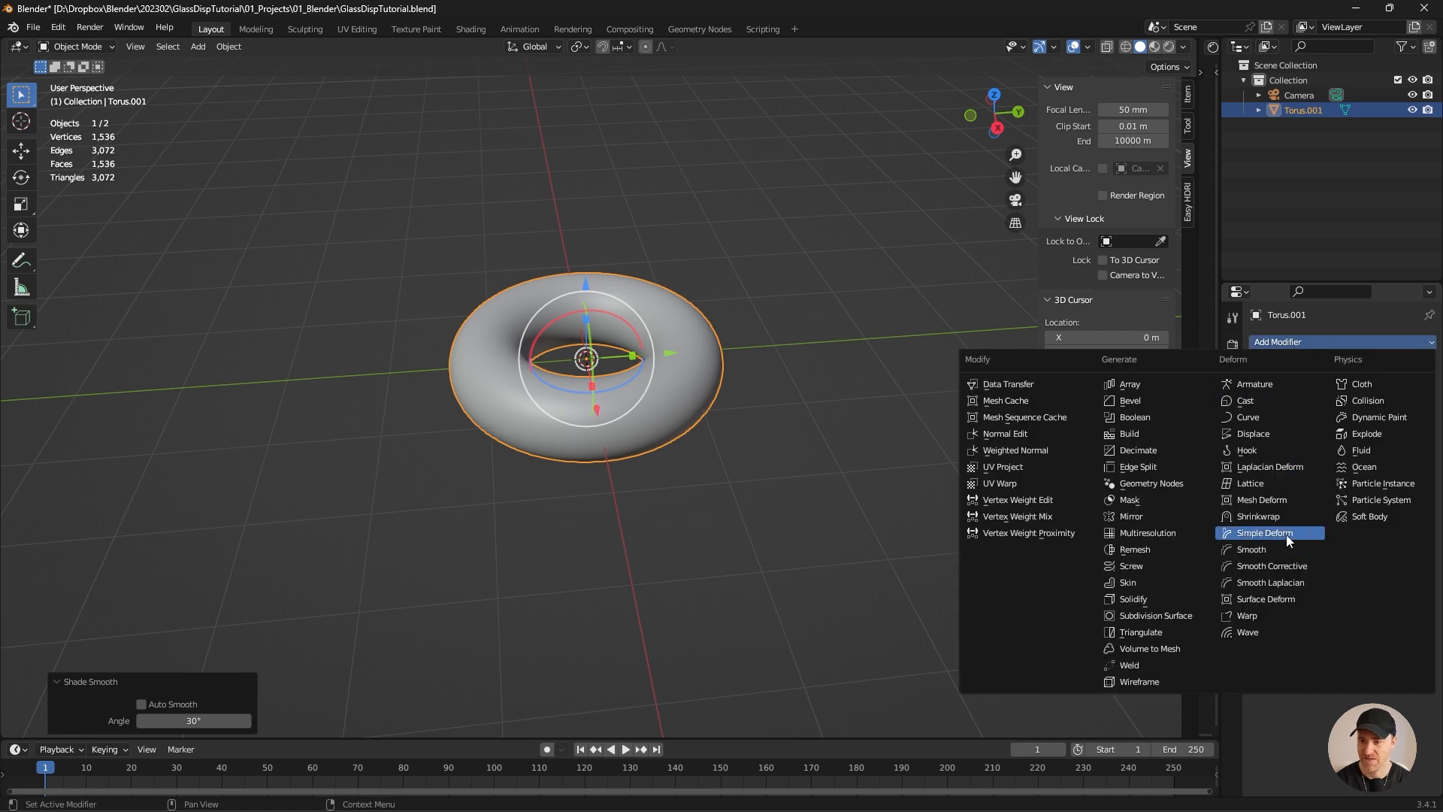
pyautogui.click(1263, 532)
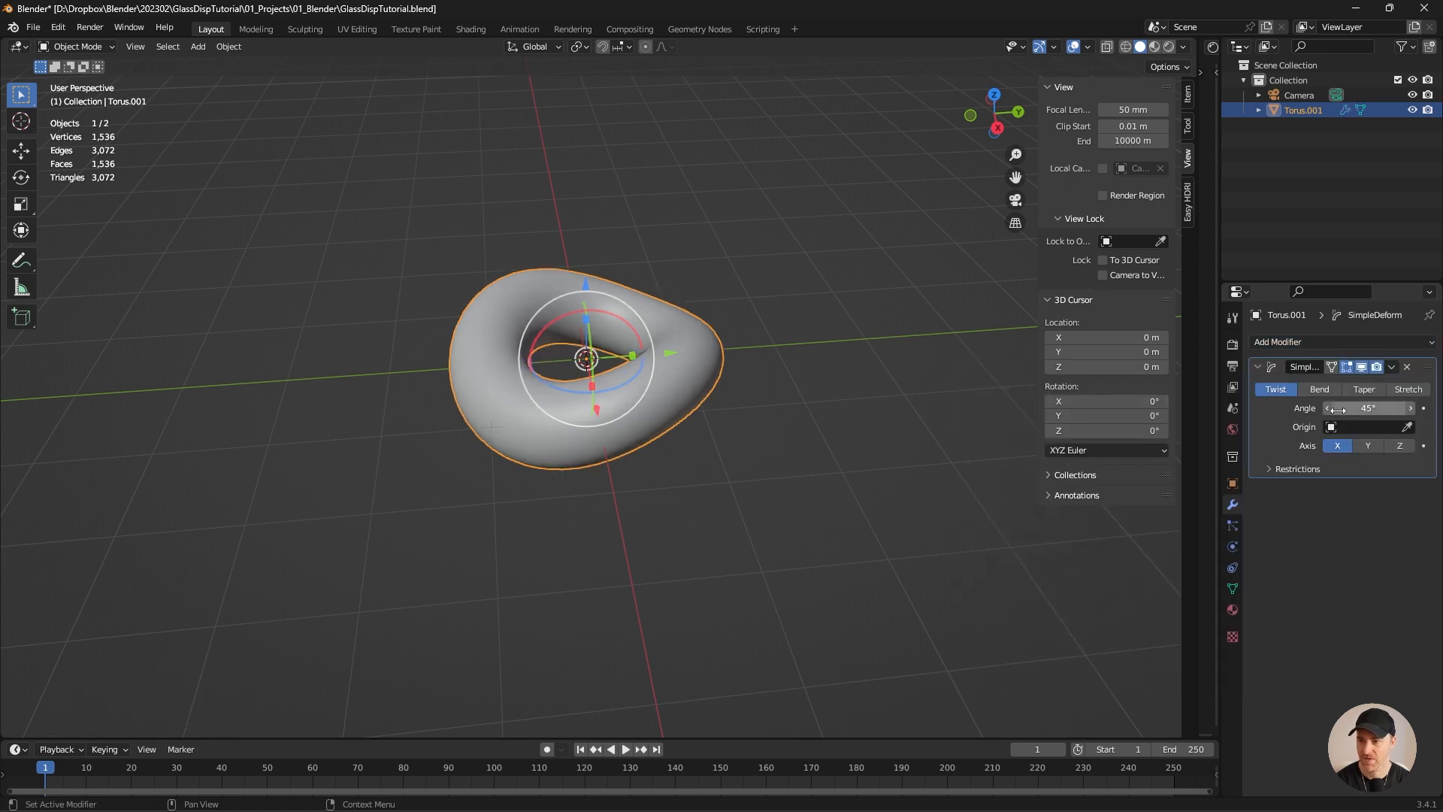
pyautogui.moveTo(1371, 408); pyautogui.dragTo(1408, 407)
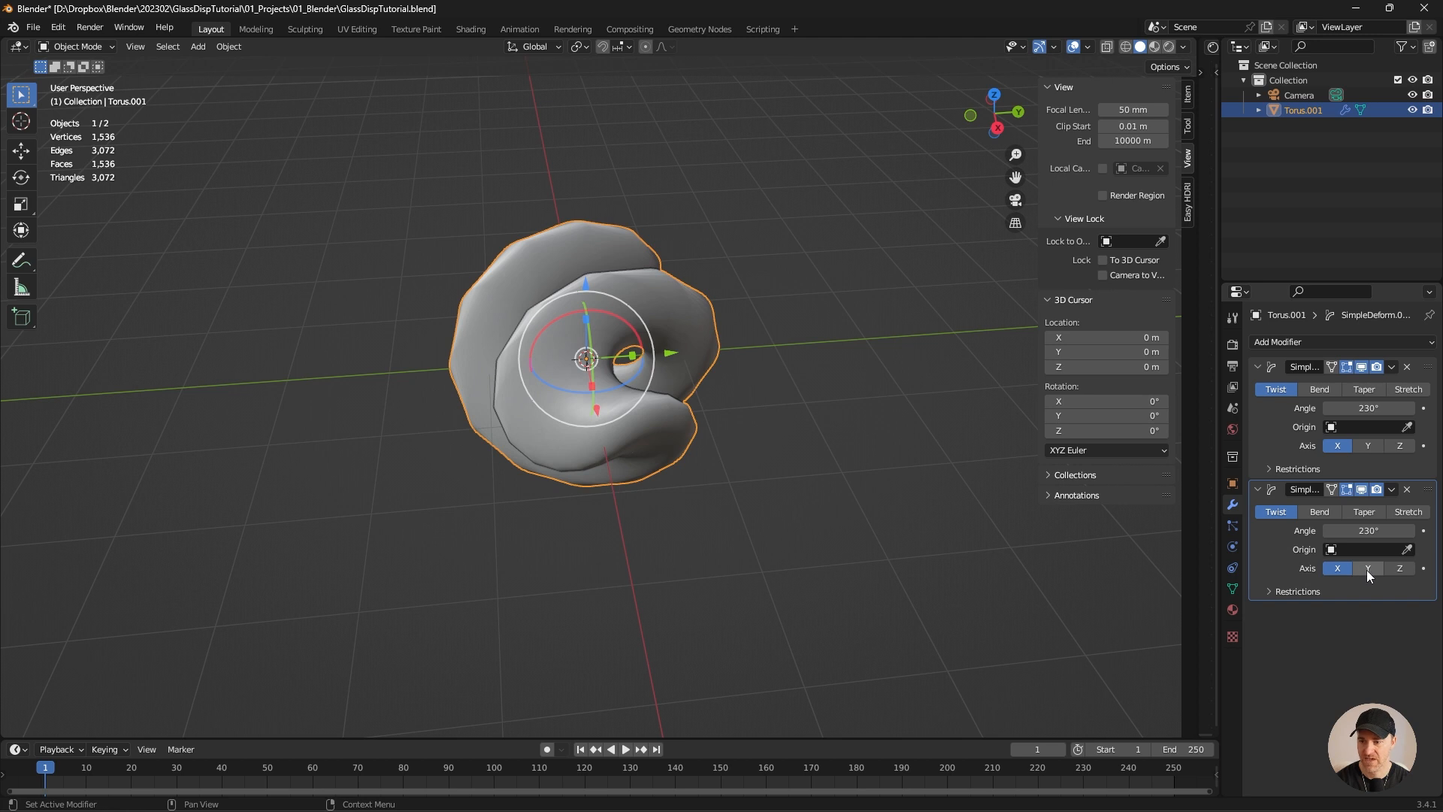
pyautogui.click(1368, 568)
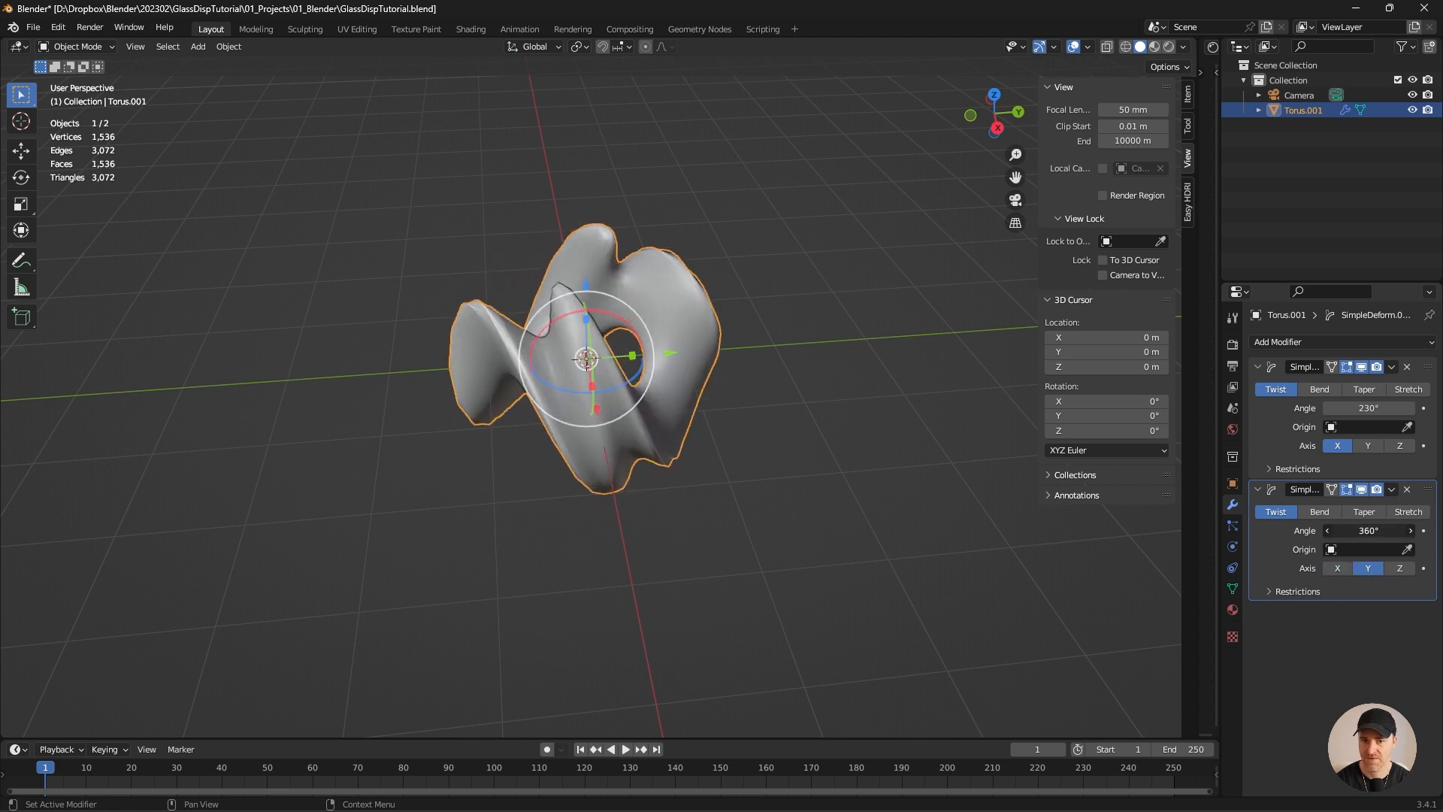
# Add a Subdivision Surface modifier with viewport level 5.
pyautogui.click(1277, 341)
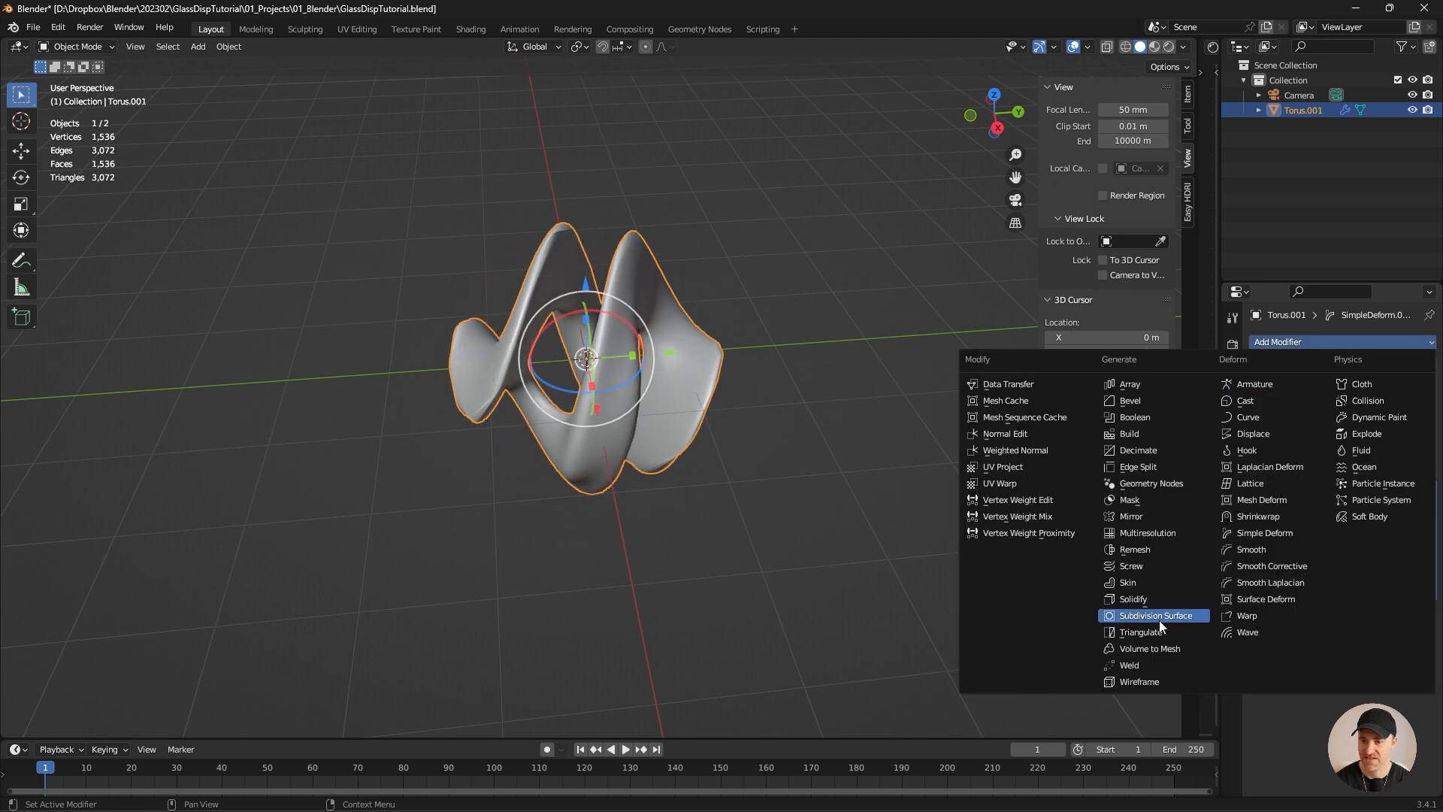
pyautogui.click(1156, 615)
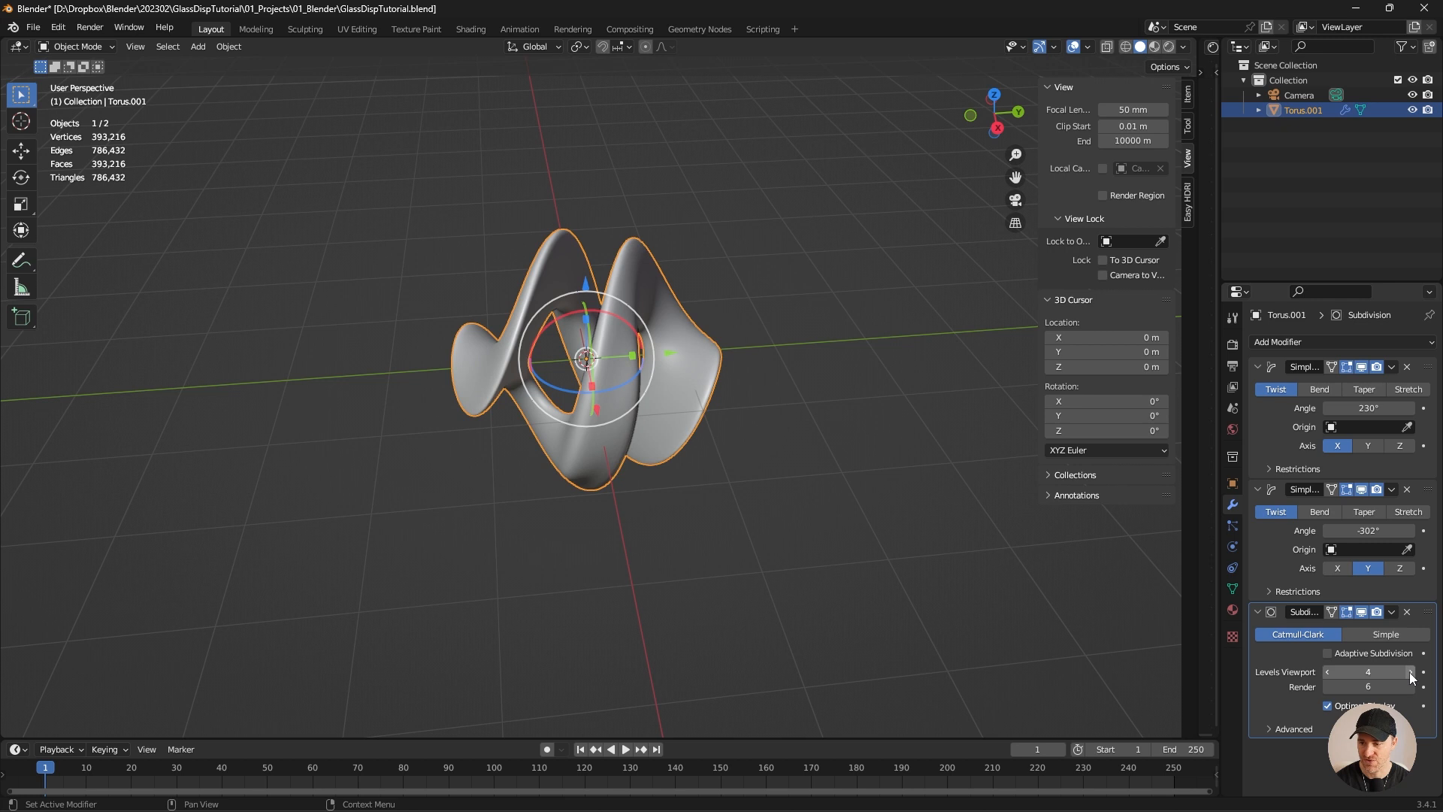
pyautogui.click(1422, 672)
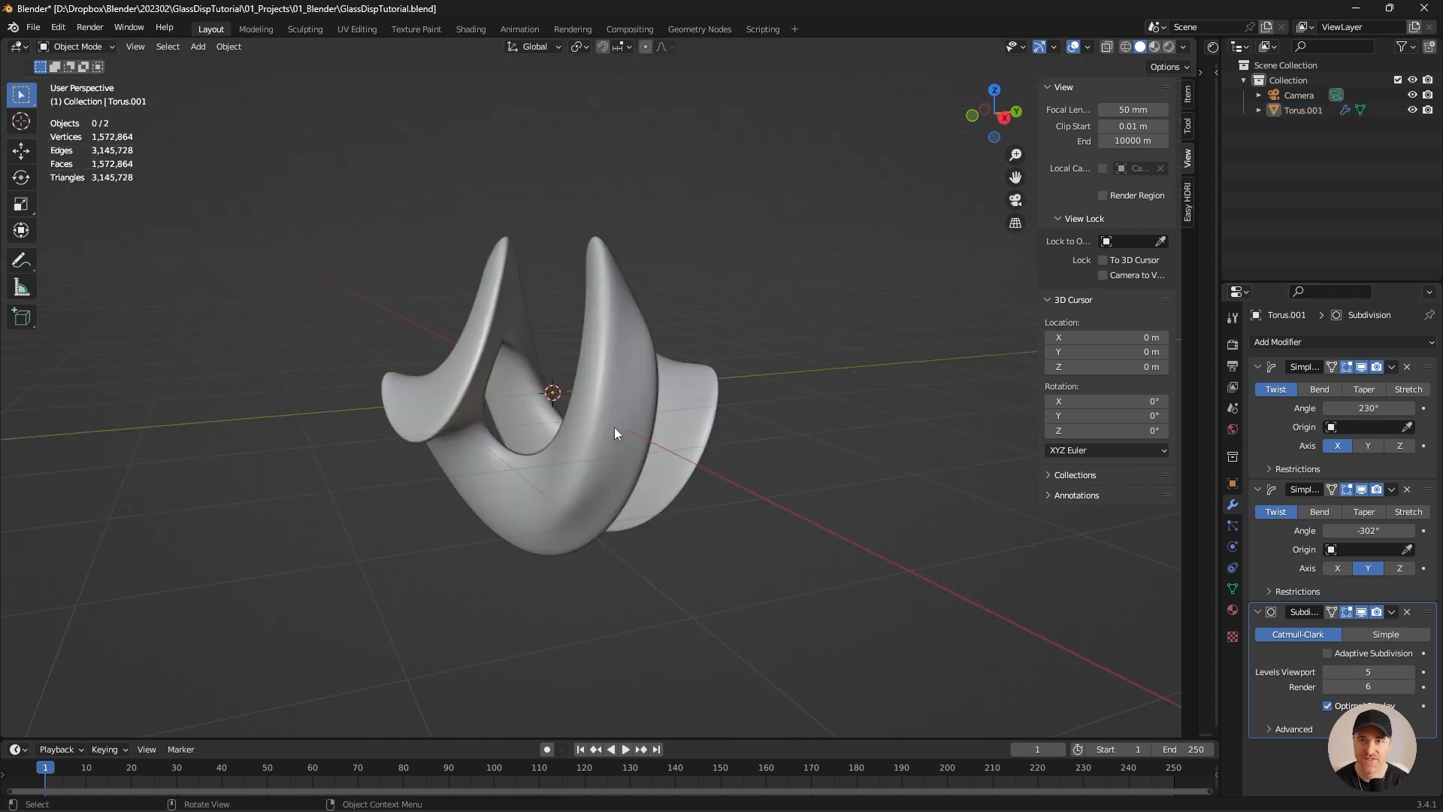
pyautogui.moveTo(622, 413)
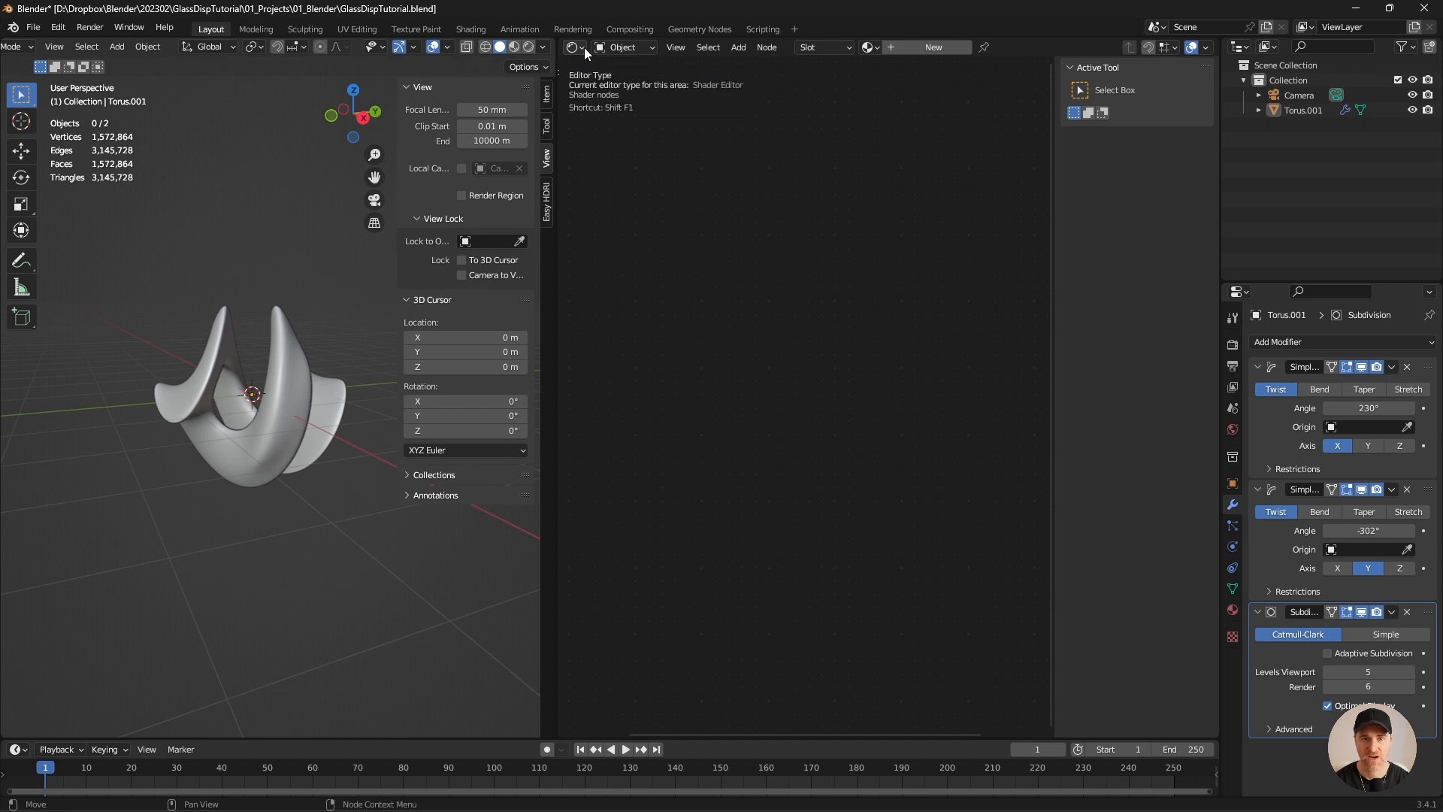
pyautogui.moveTo(529, 46)
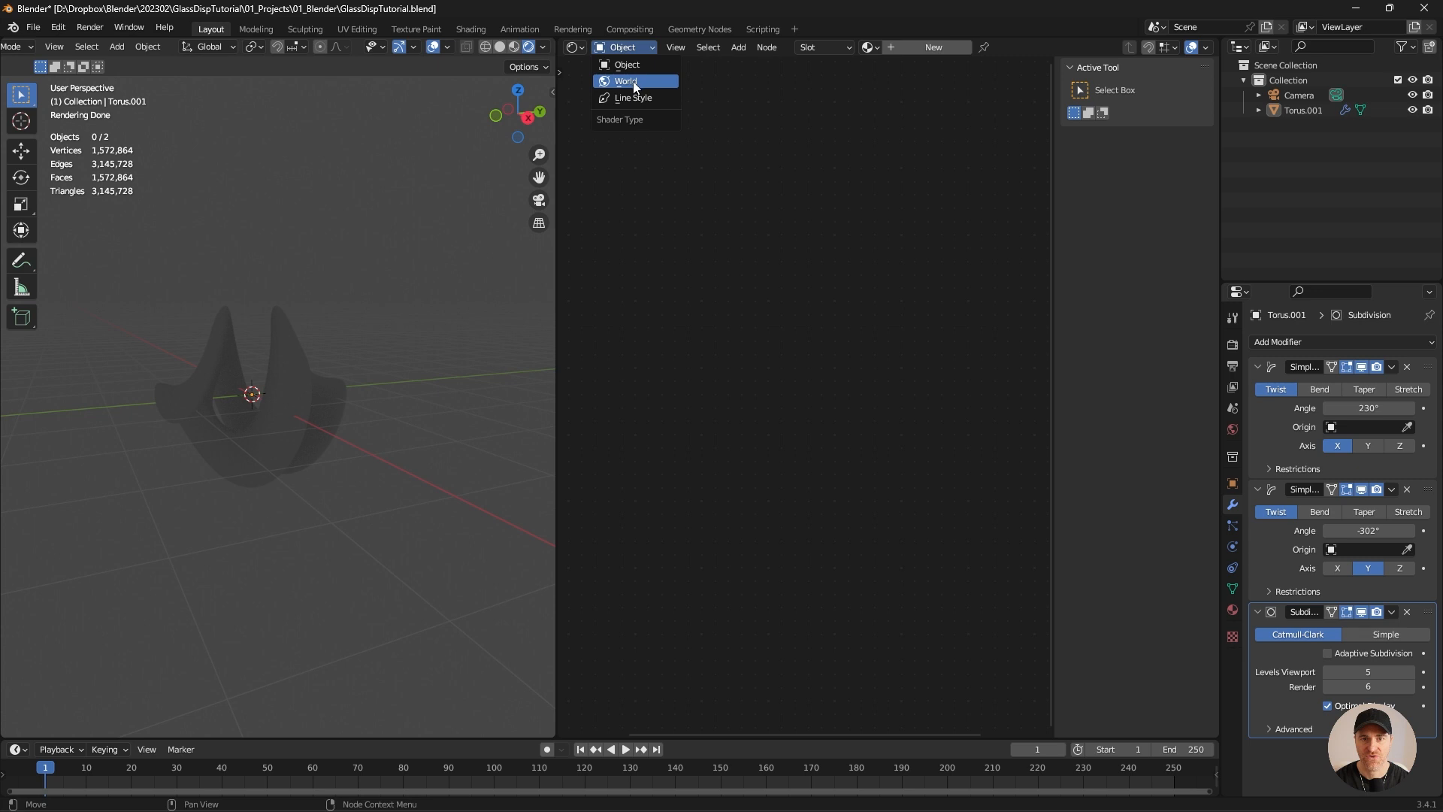
# Switch the node editor to World nodes and add a ColorRamp to the gradient chain.
pyautogui.click(626, 81)
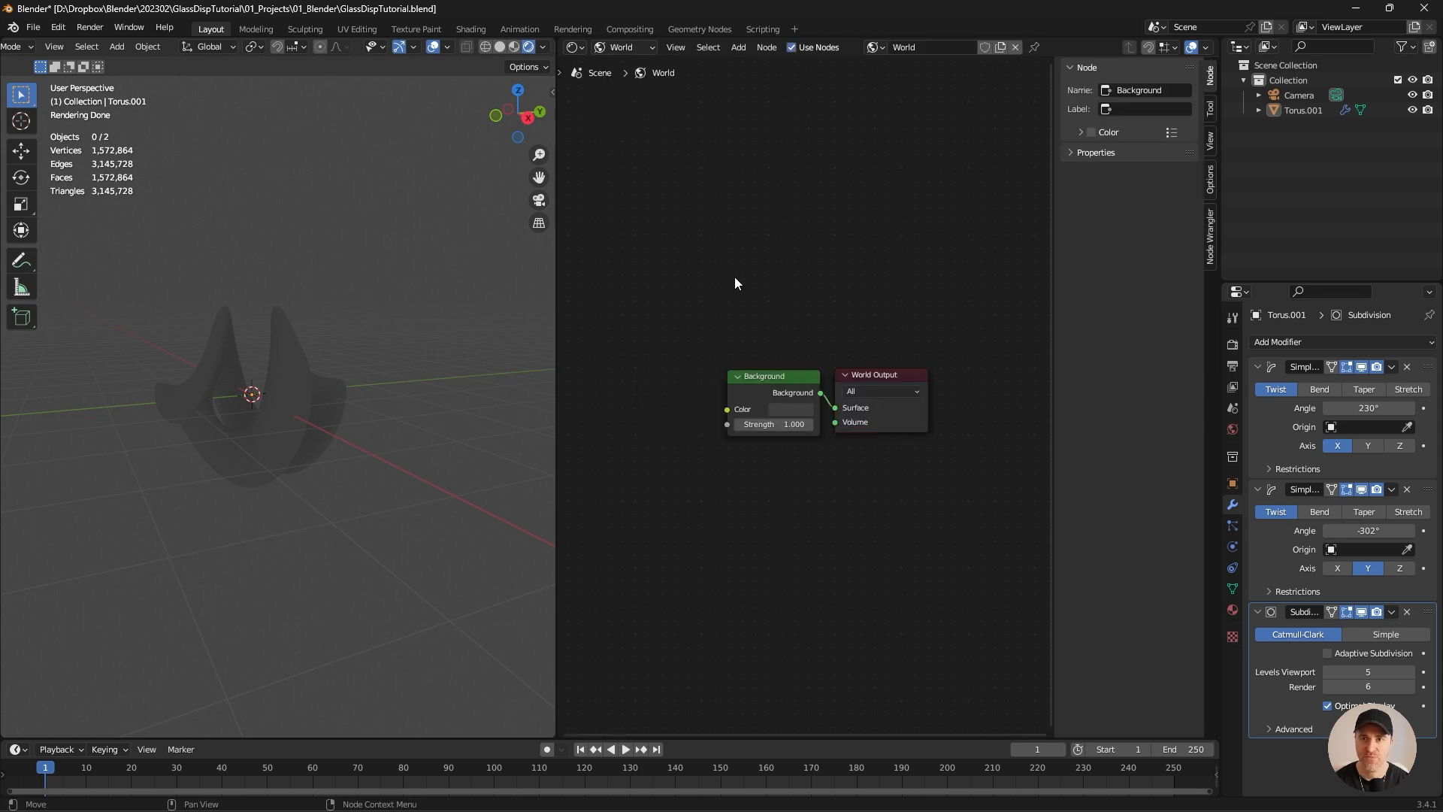
pyautogui.moveTo(651, 278)
pyautogui.write('c')
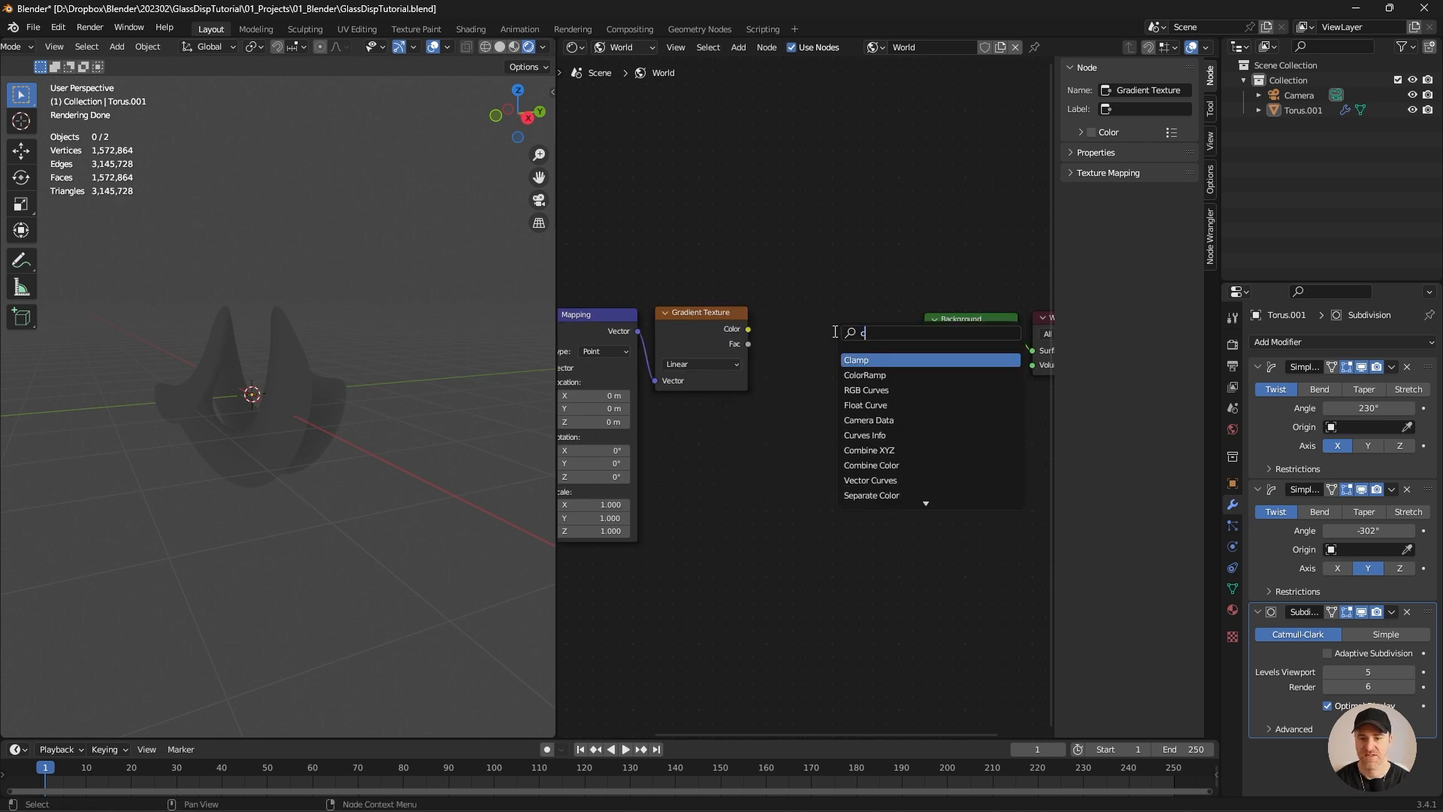
pyautogui.click(863, 374)
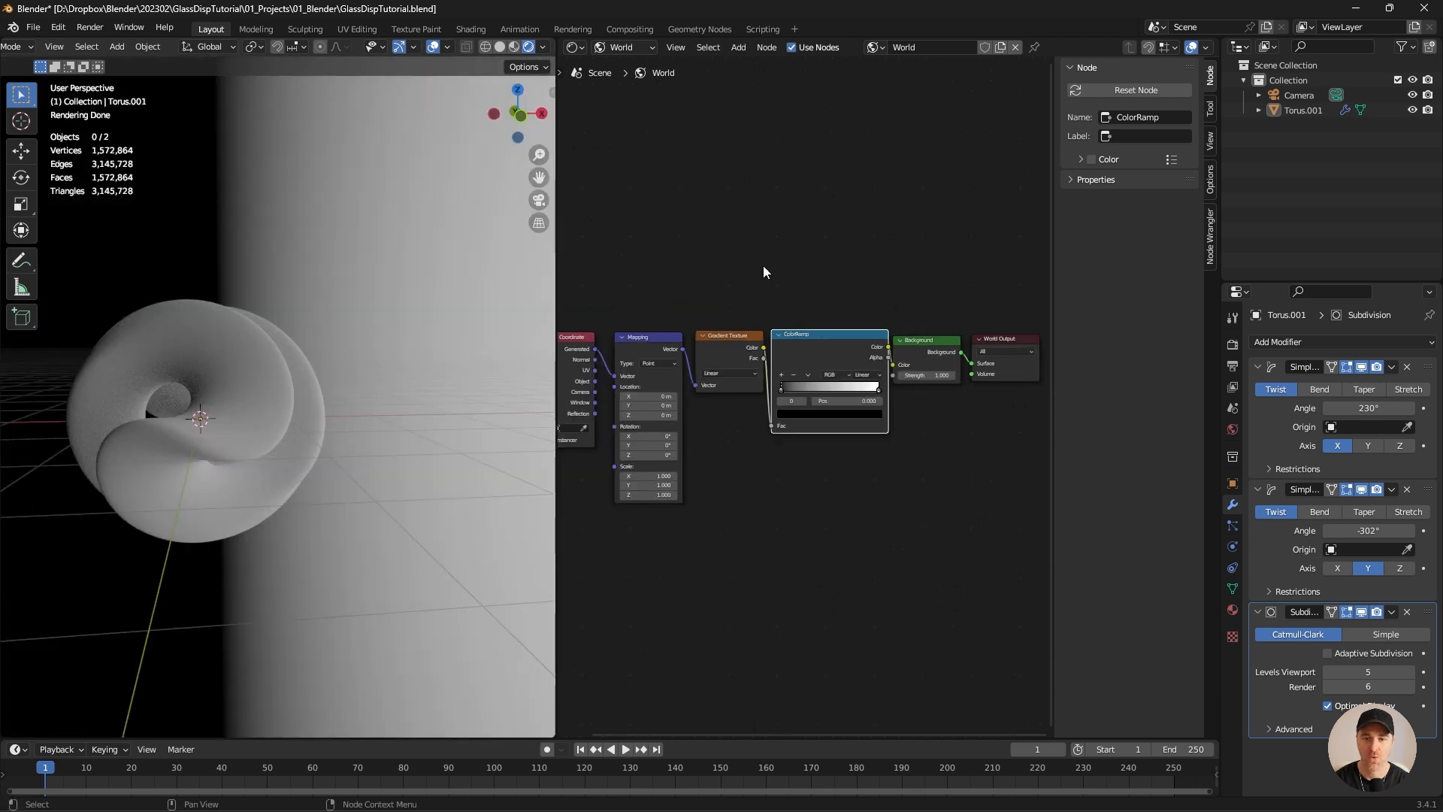
pyautogui.moveTo(805, 282)
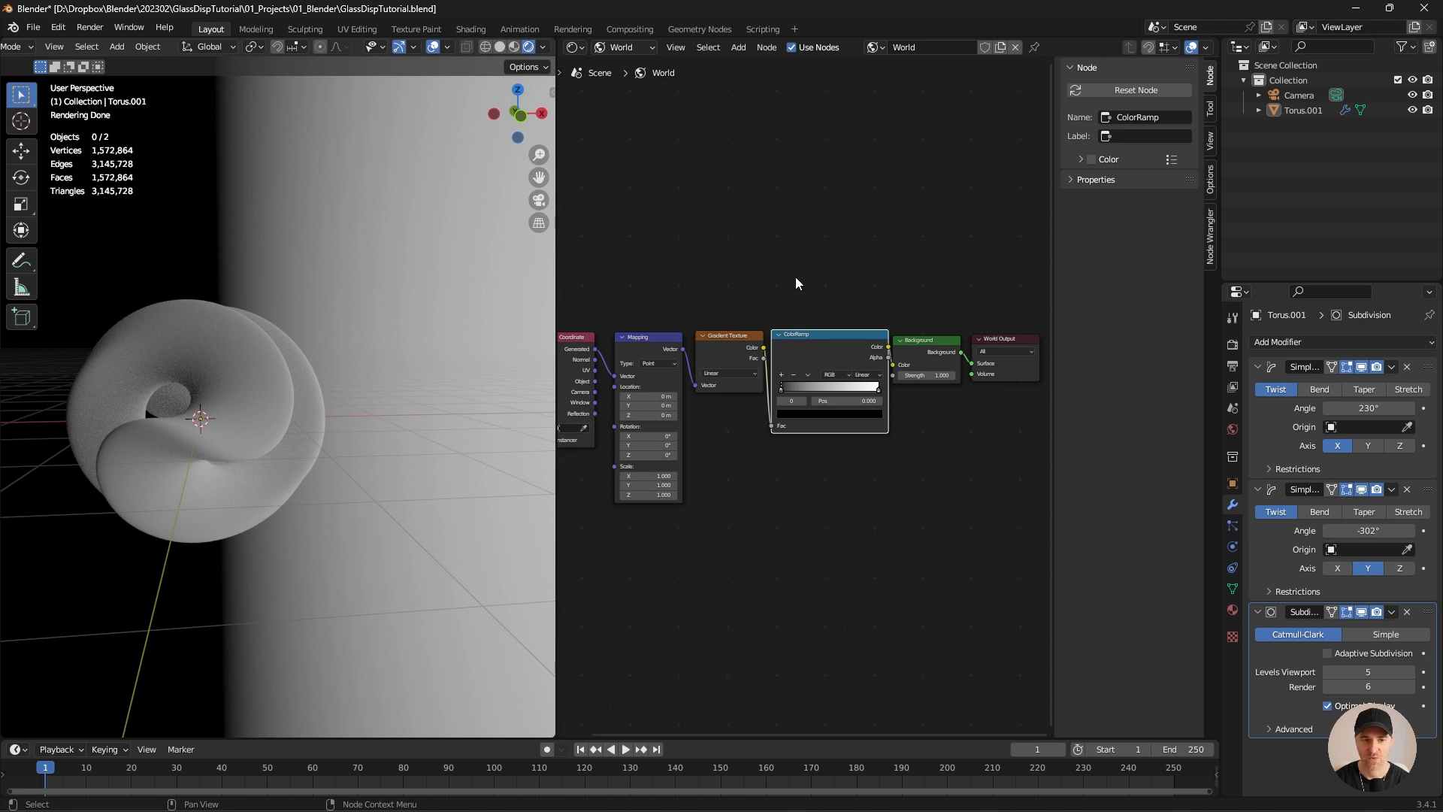
# Rotate the mapping 90° on Y, color the ramp pink to blue, and shift location X.
pyautogui.click(647, 445)
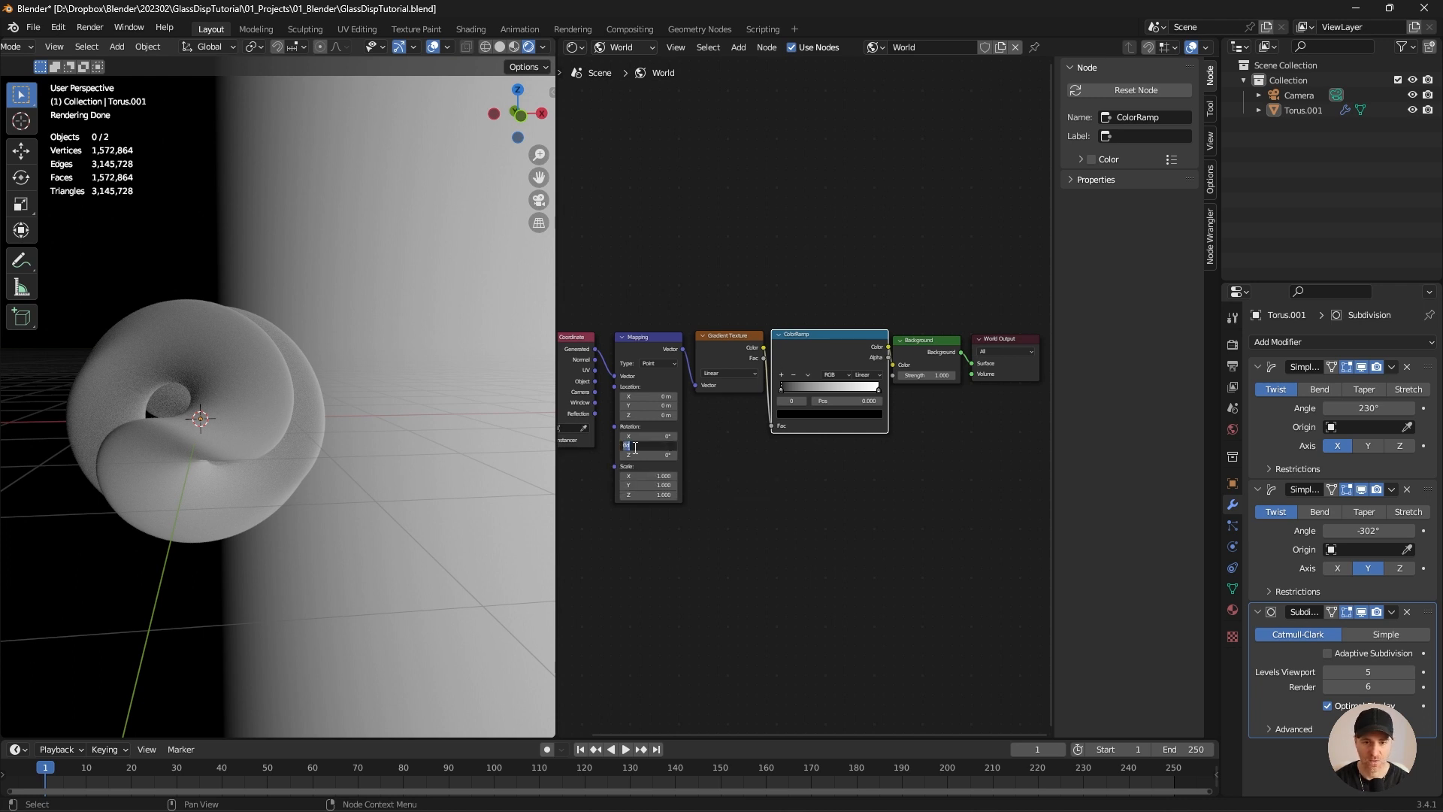
pyautogui.write('90°')
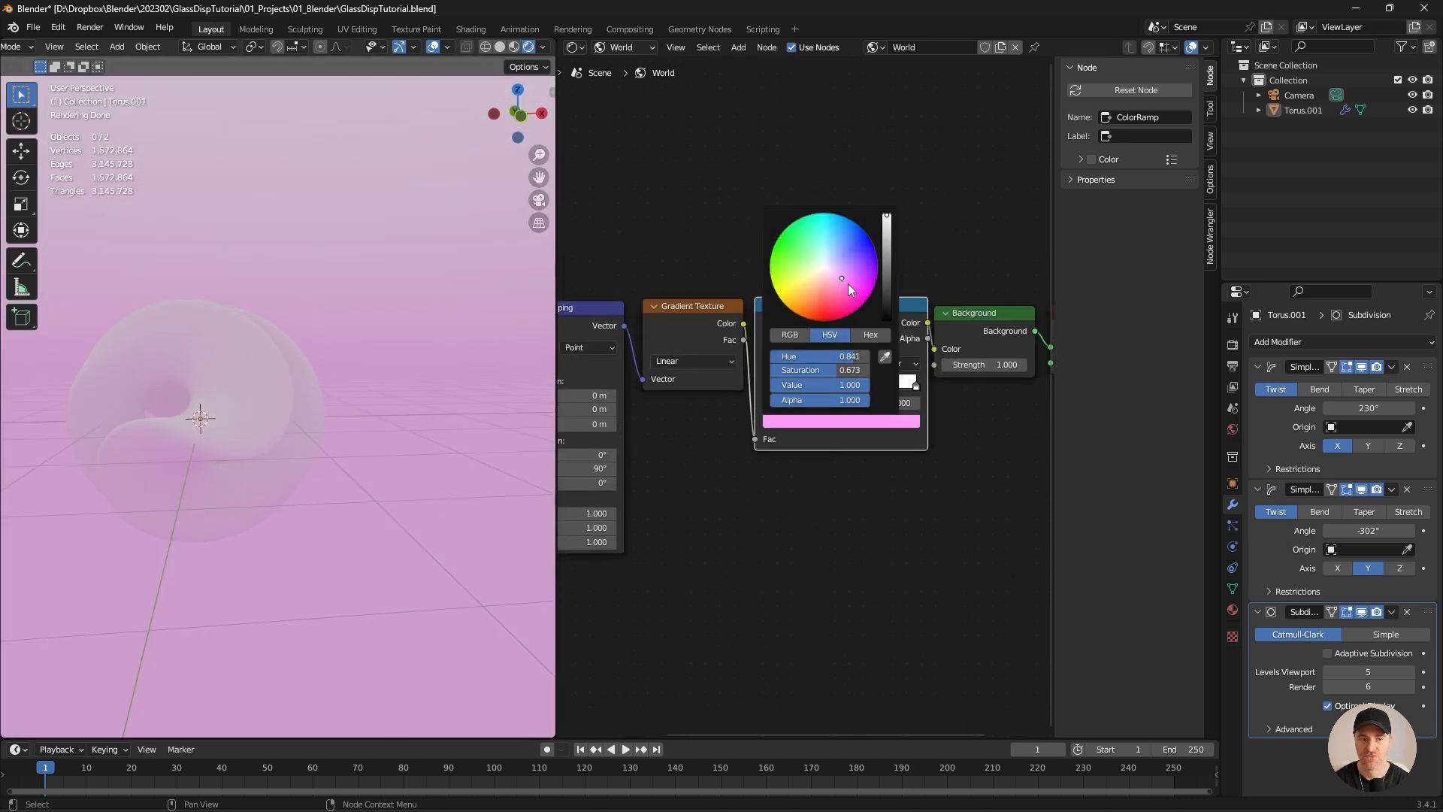
pyautogui.click(840, 423)
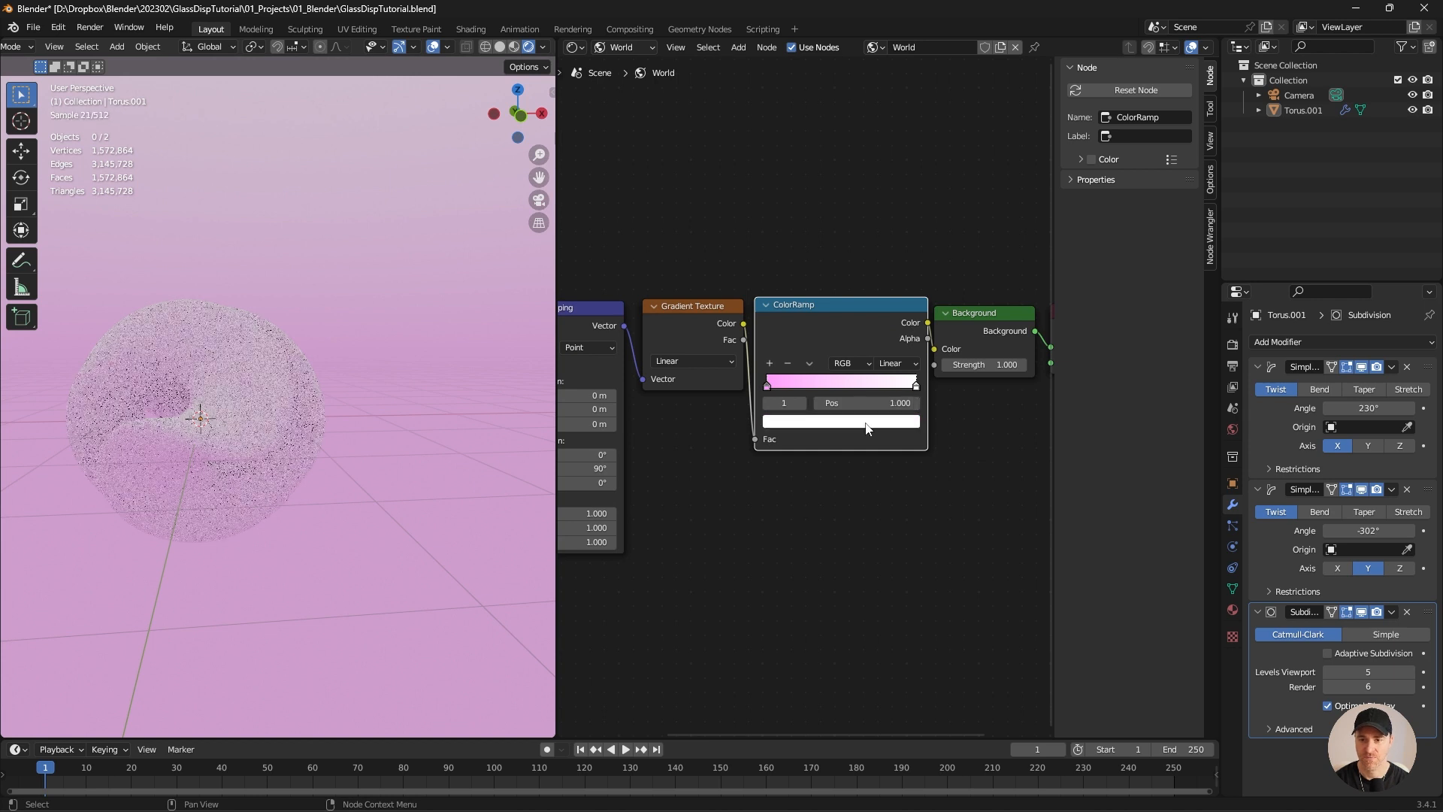
pyautogui.moveTo(915, 385); pyautogui.dragTo(886, 384)
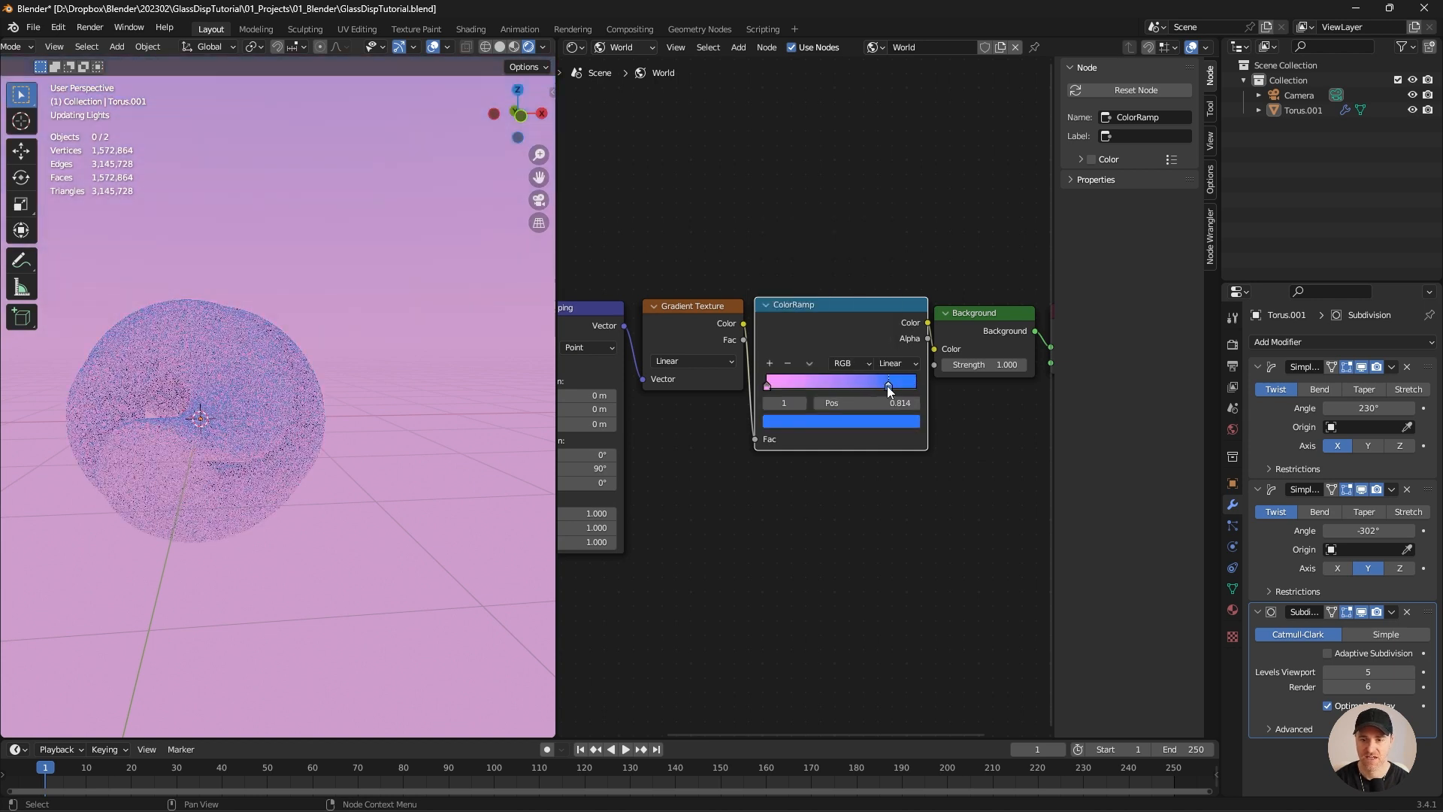
pyautogui.moveTo(886, 384); pyautogui.dragTo(827, 384)
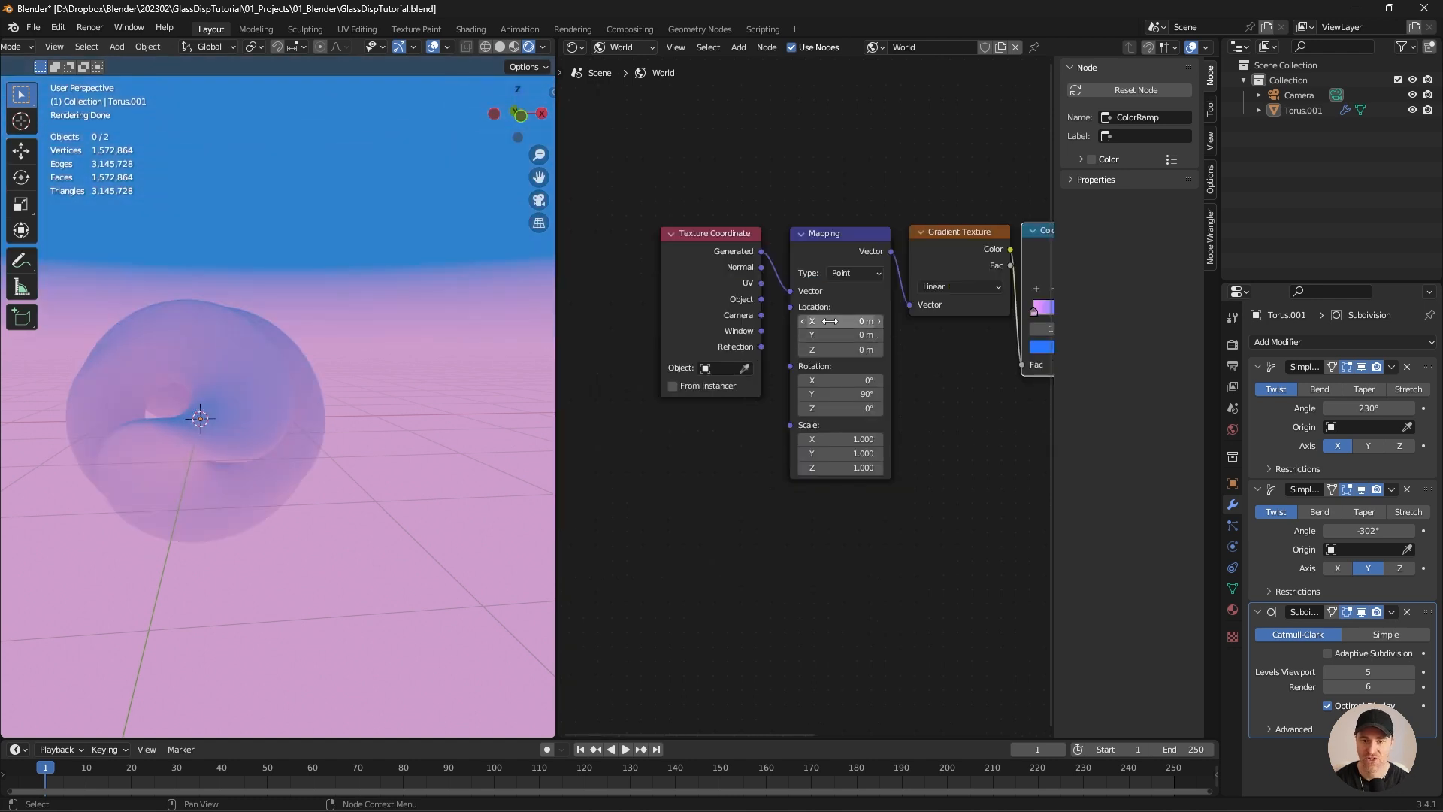
pyautogui.moveTo(837, 320); pyautogui.dragTo(864, 320)
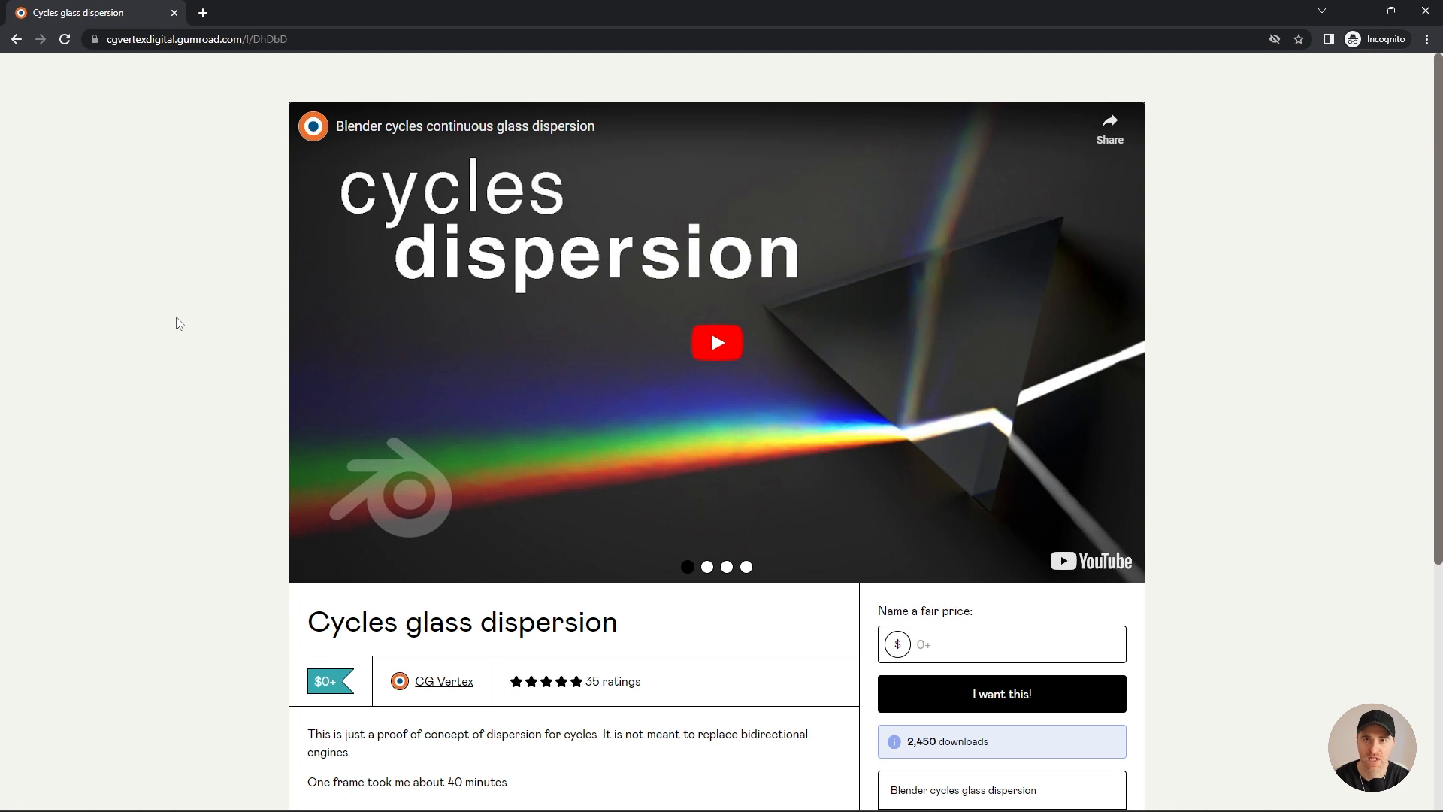
pyautogui.moveTo(236, 338)
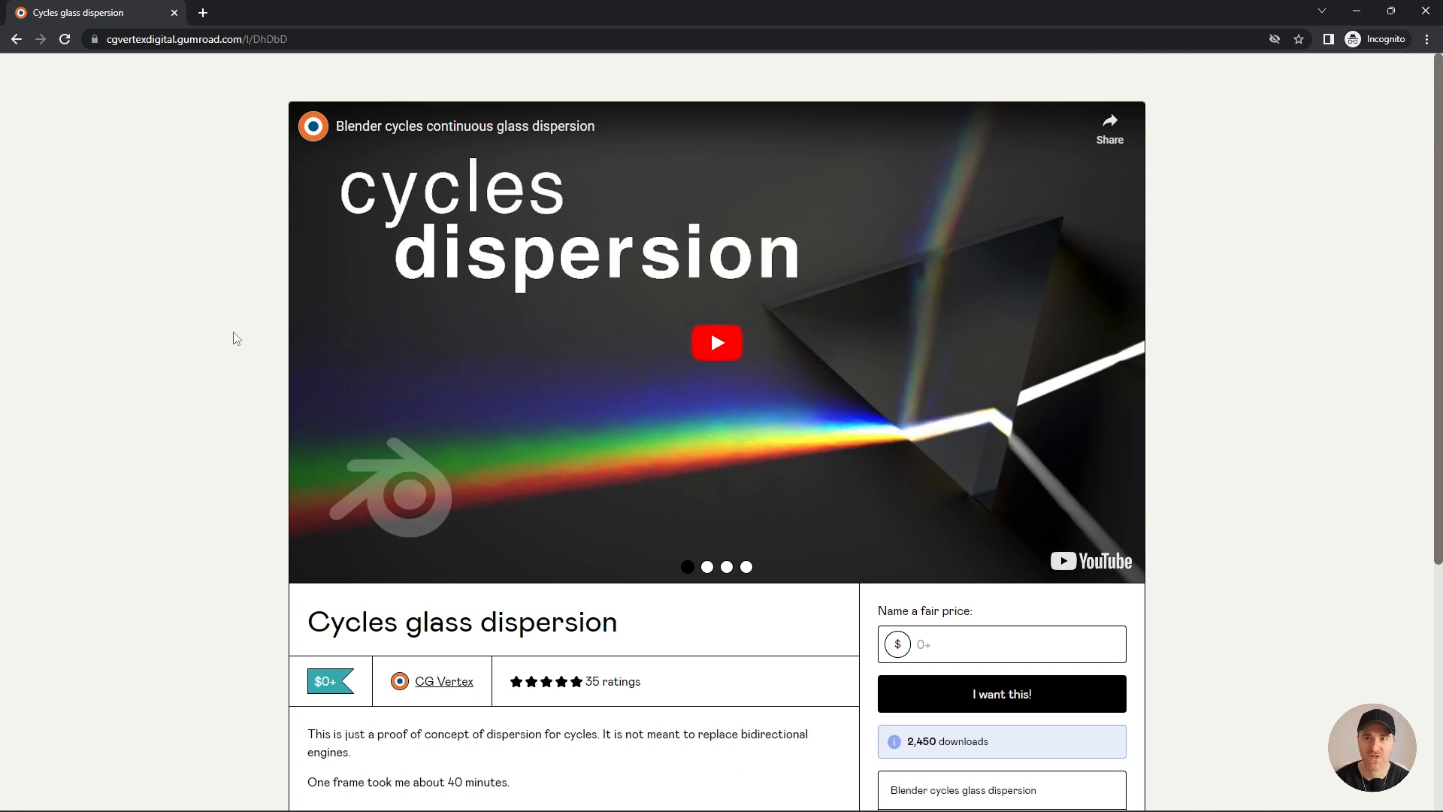
pyautogui.moveTo(242, 335)
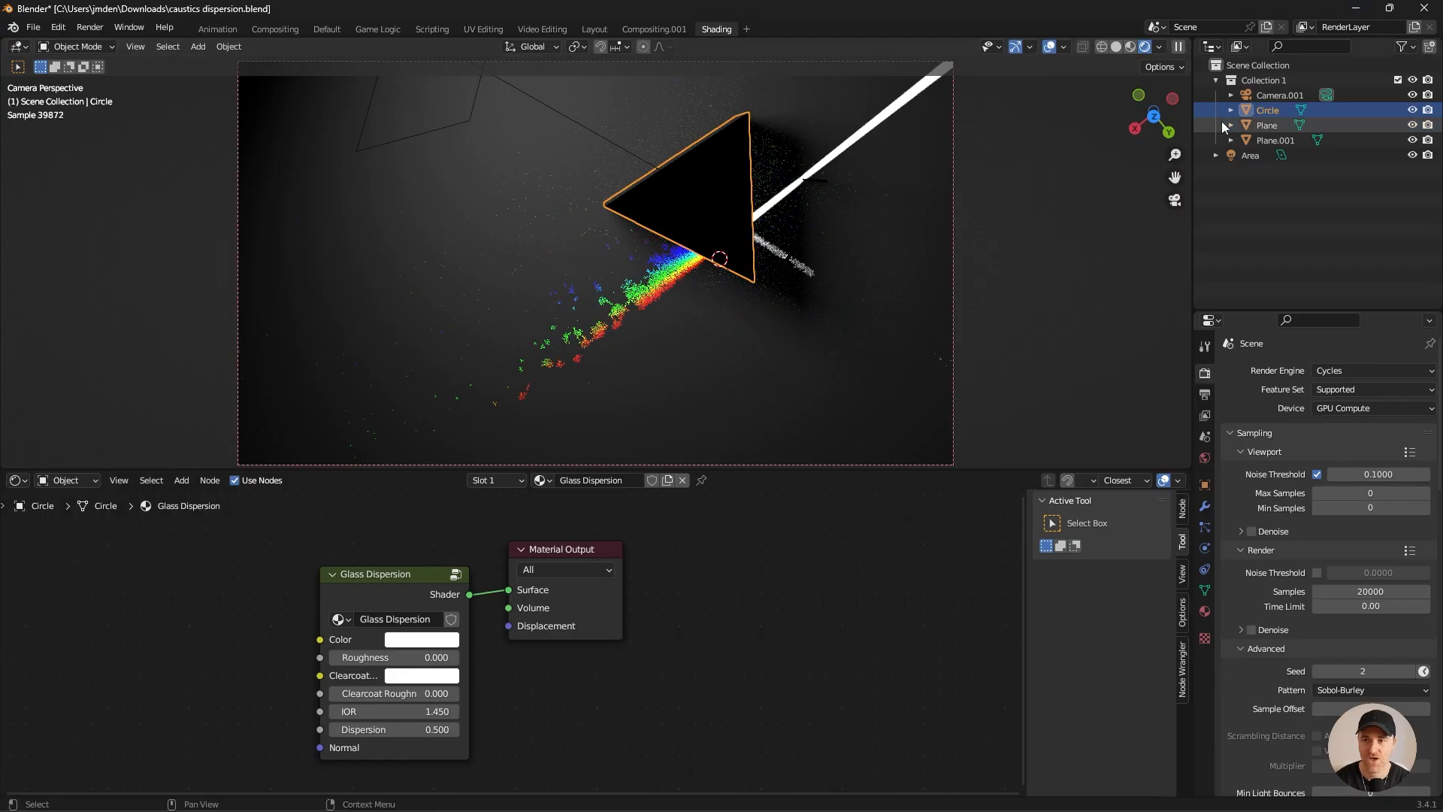
# Paste a Glass Dispersion shader (roughness 0.1, IOR 1.45, dispersion 0.5) into the torus material.
pyautogui.press('ctrl+c')
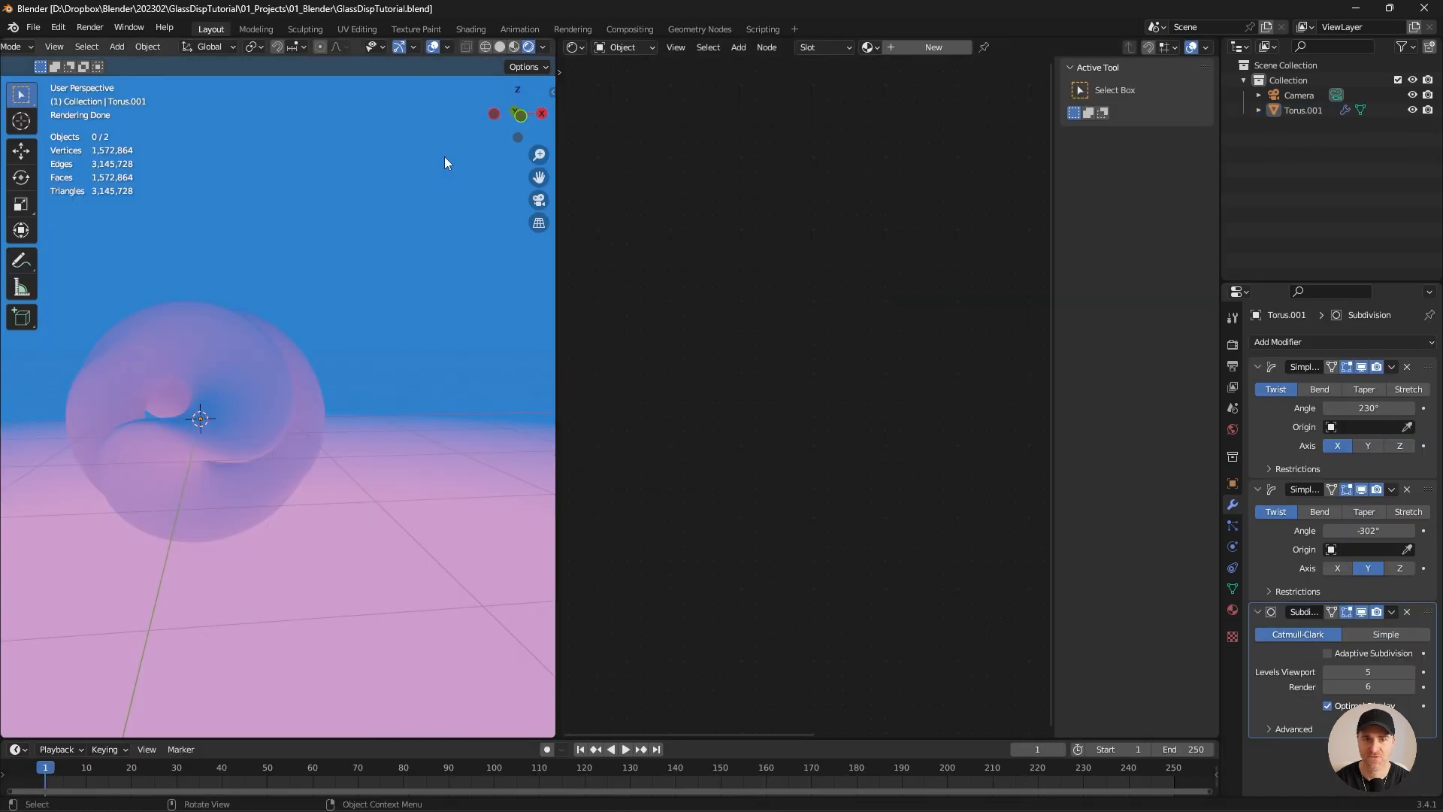
pyautogui.press('ctrl+v')
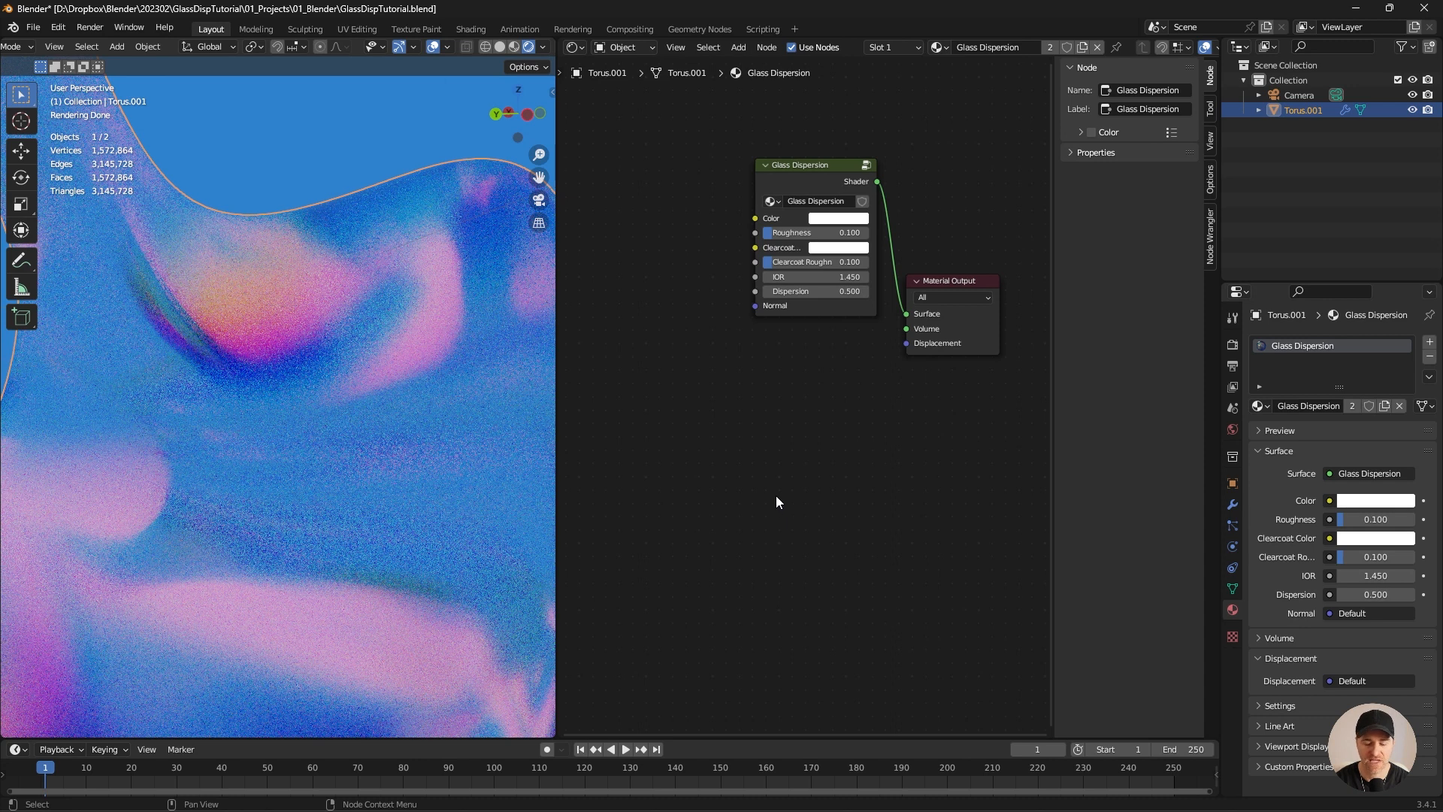
pyautogui.moveTo(867, 508)
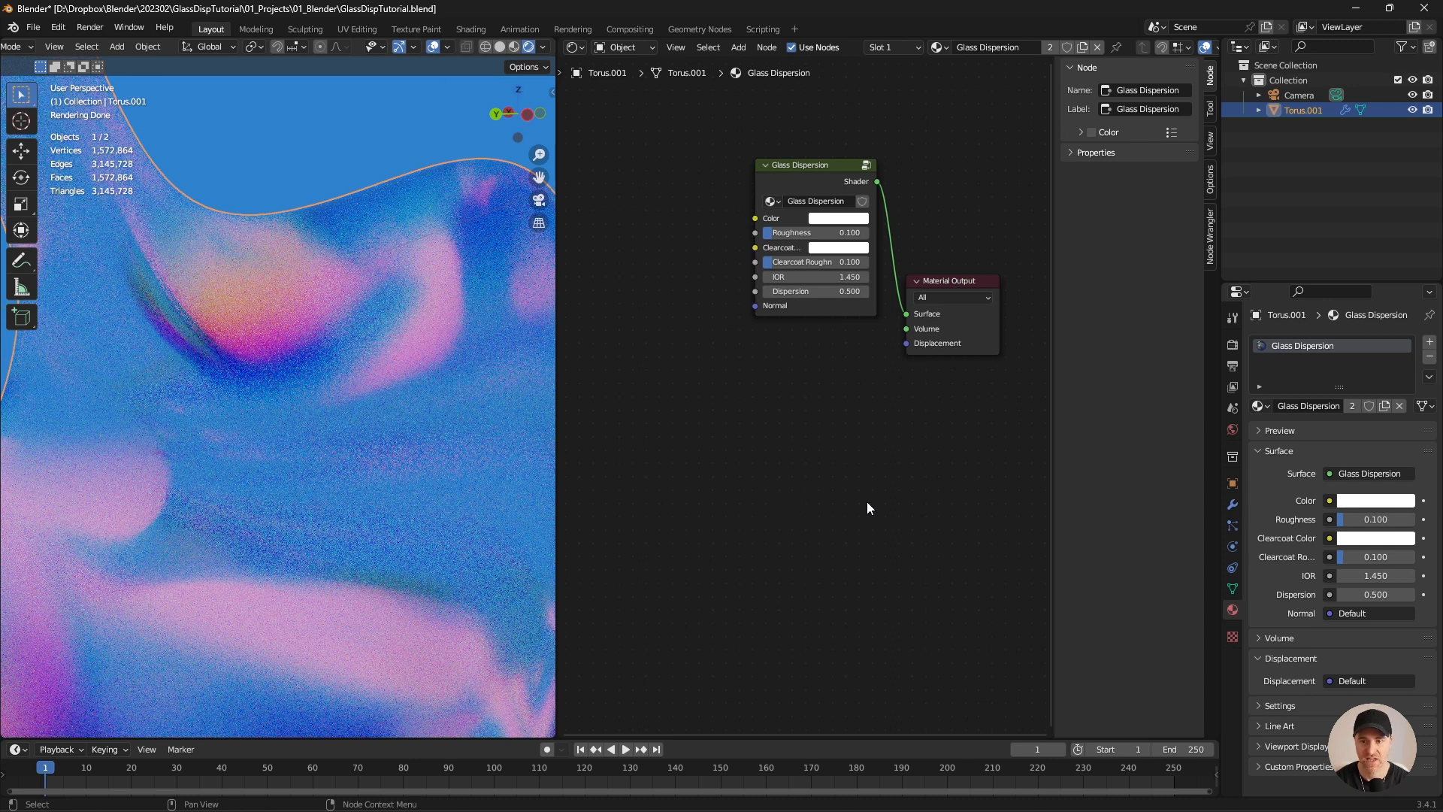
# Add a Displacement node fed by the Noise Texture into Material Output Displacement.
pyautogui.write('di')
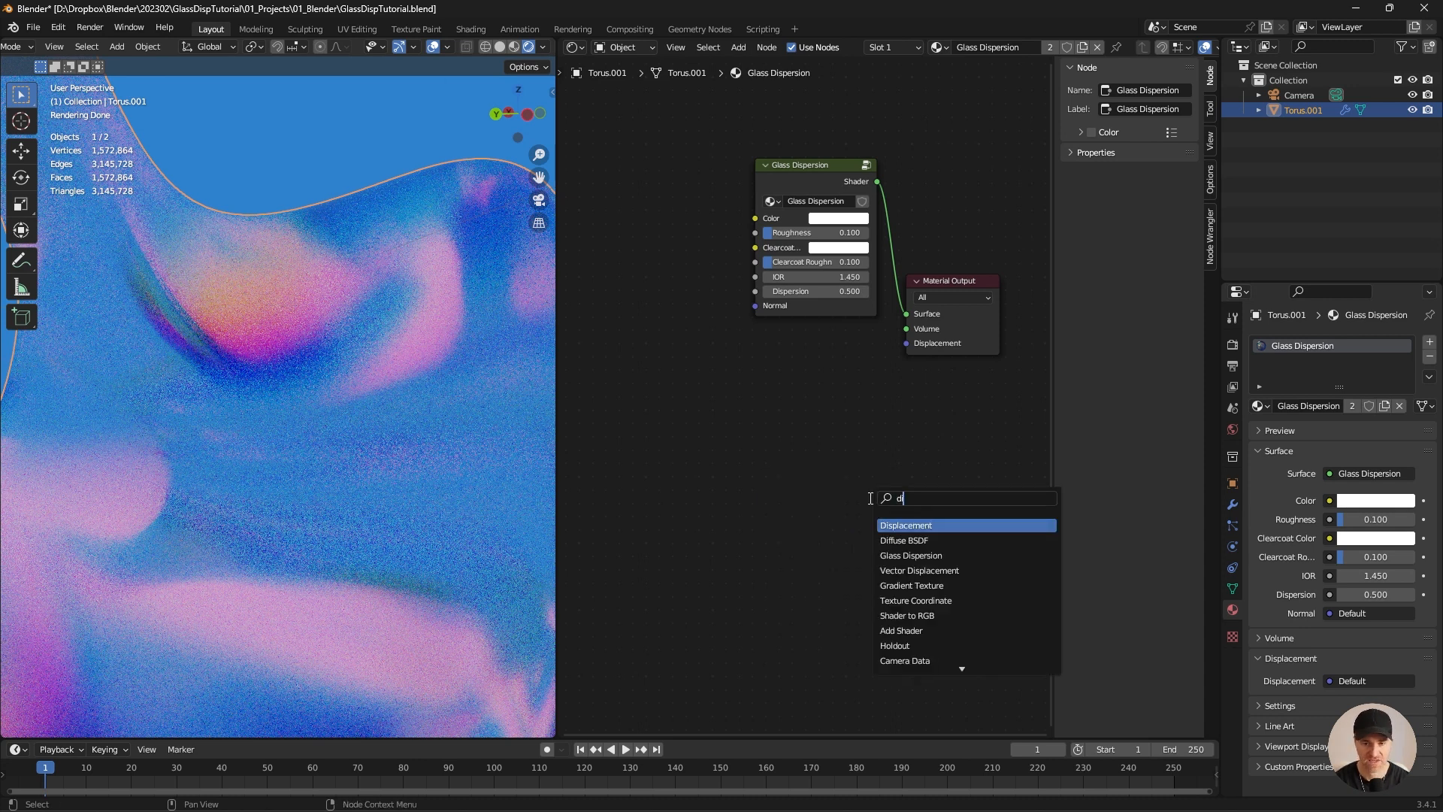
pyautogui.click(904, 525)
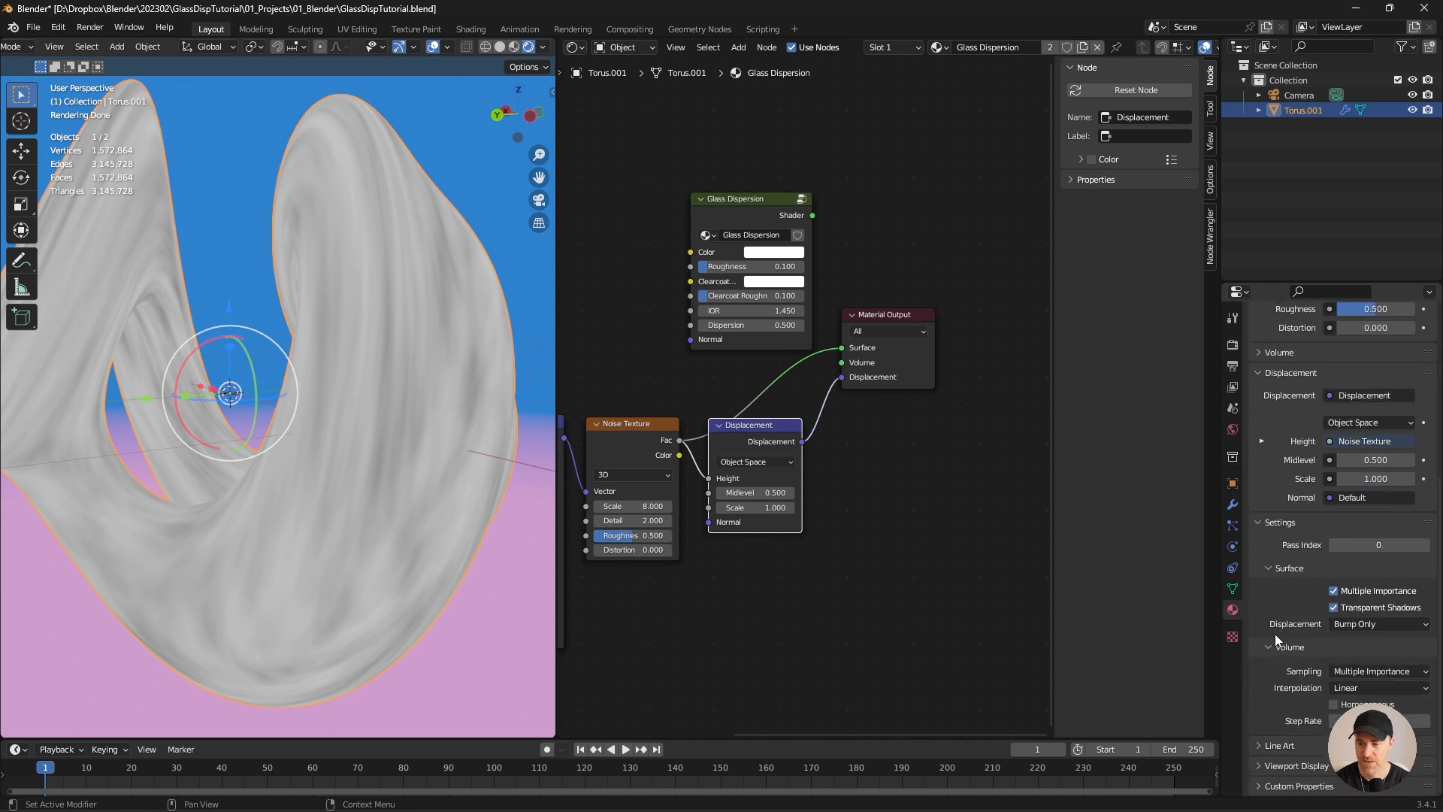
# Switch the material's displacement method to Displacement Only.
pyautogui.click(1378, 623)
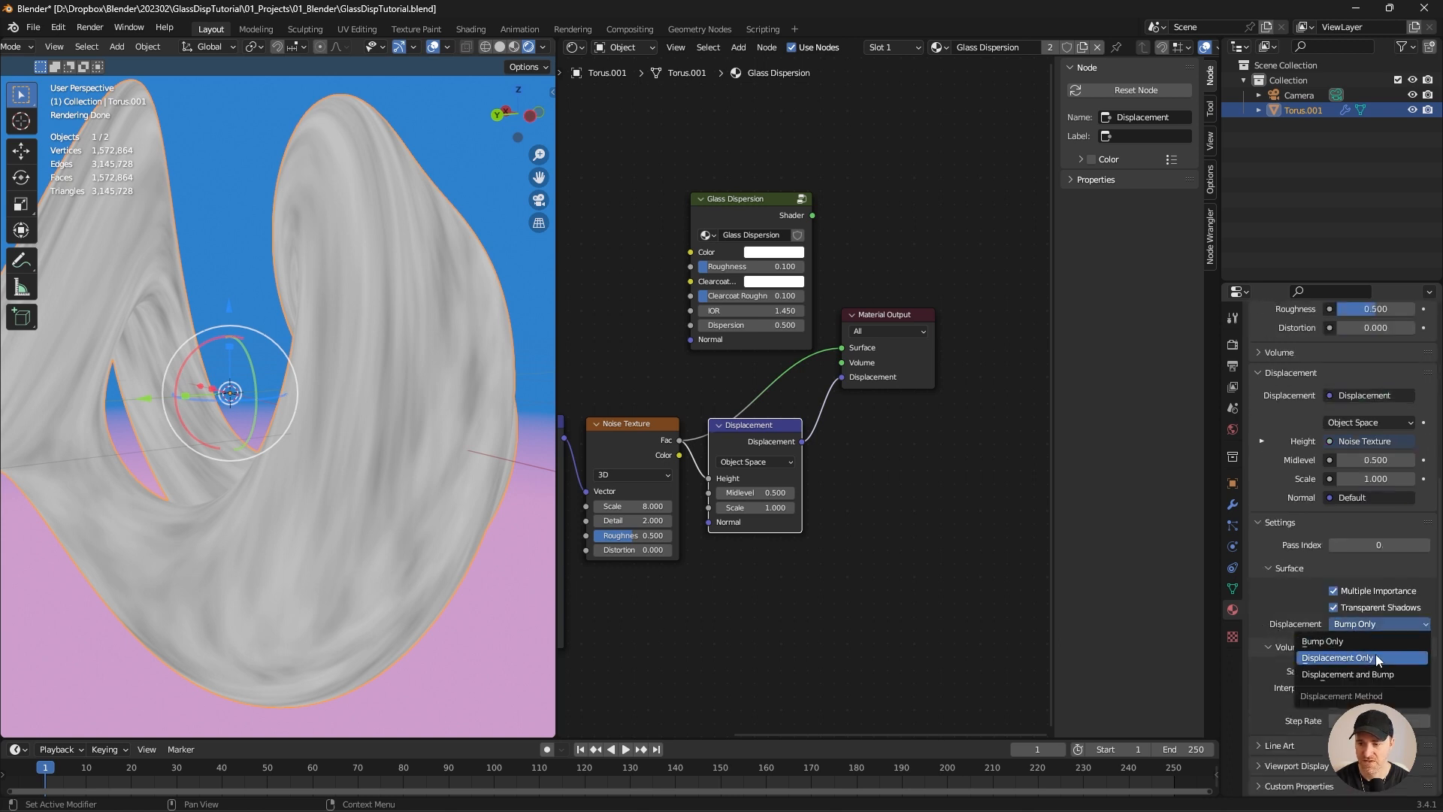
pyautogui.click(1337, 657)
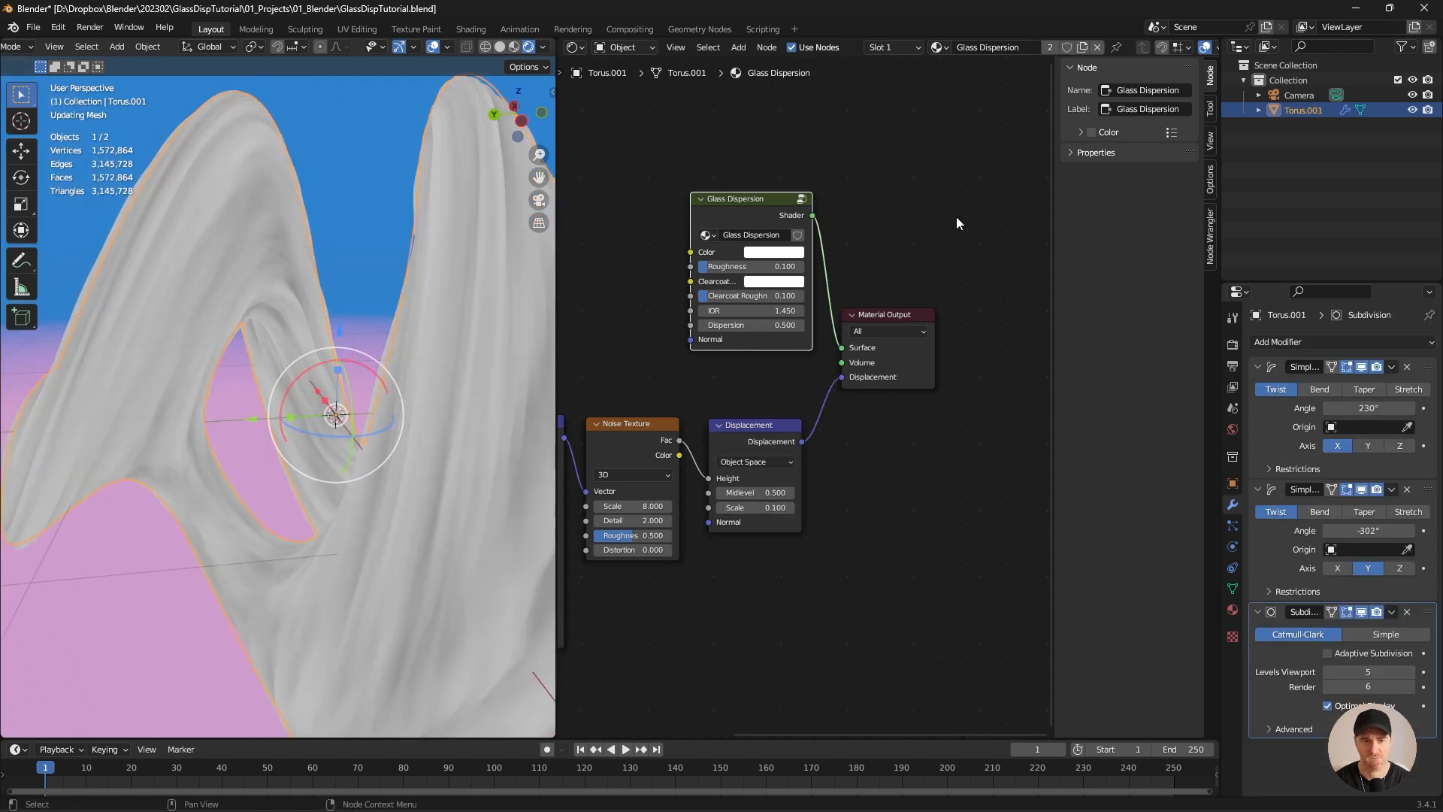
# Orbit the viewport around the displaced glass torus.
pyautogui.moveTo(336, 419); pyautogui.dragTo(156, 446)
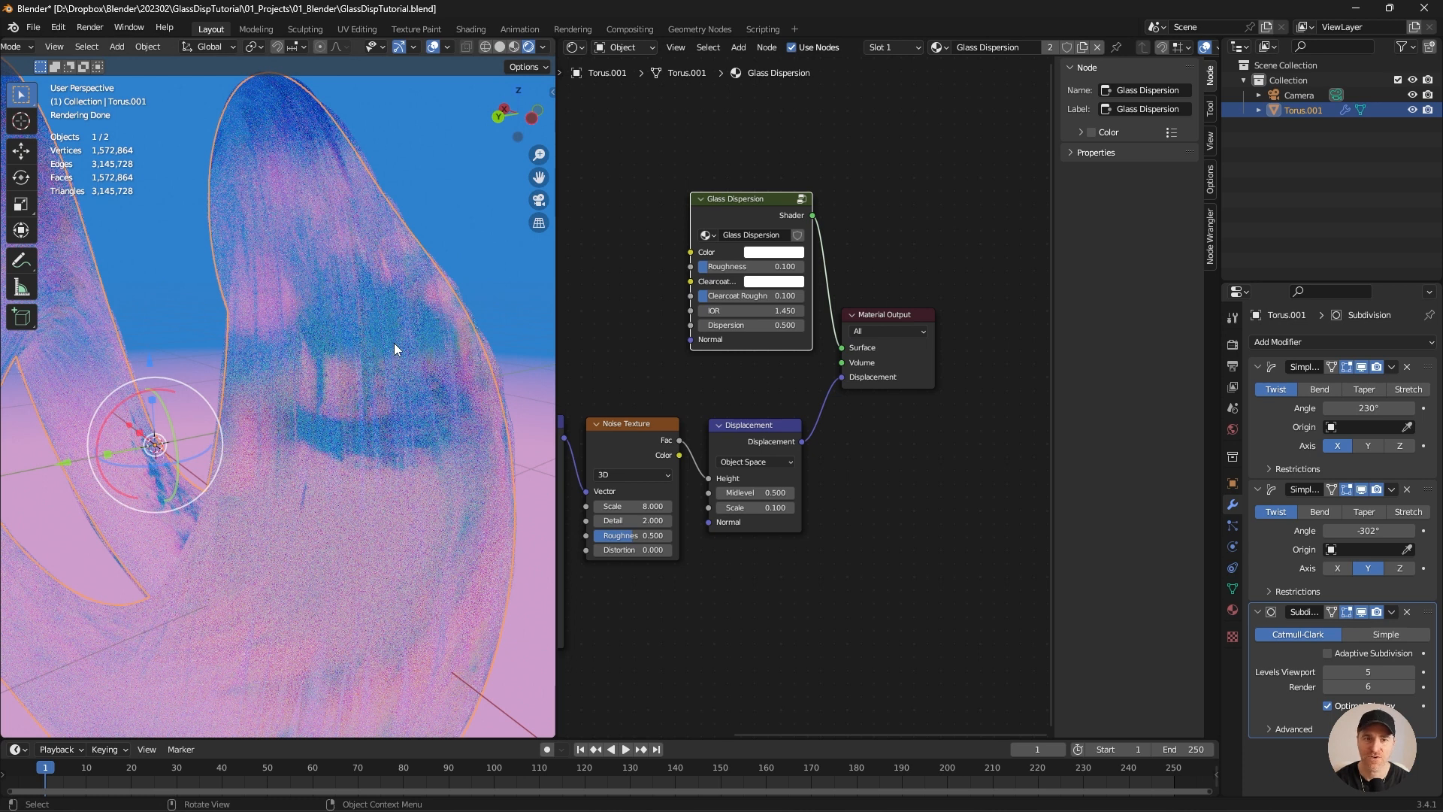
pyautogui.moveTo(359, 313)
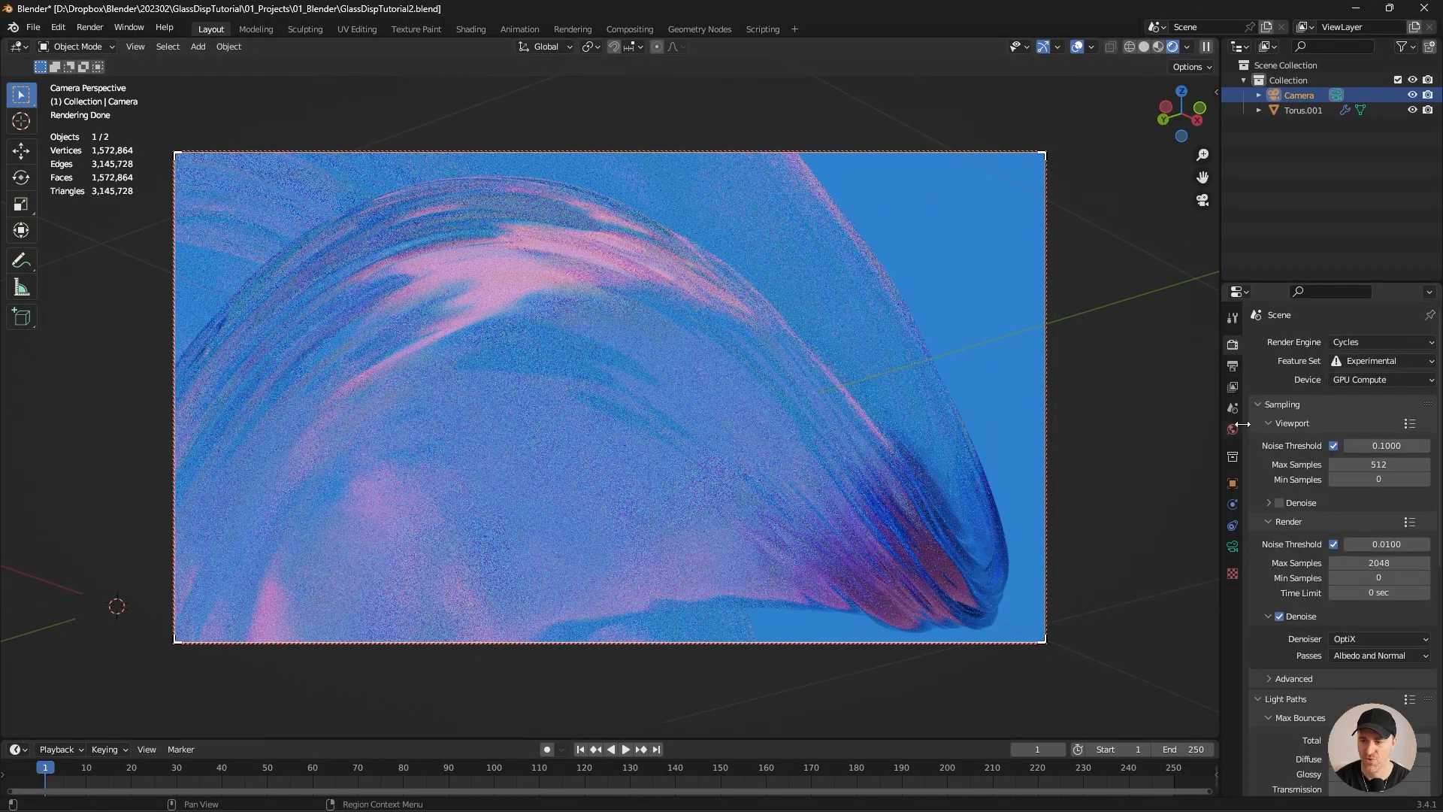
# Enable a transparent Film background and adjust the world gradient's rotation value.
pyautogui.scroll(-3)
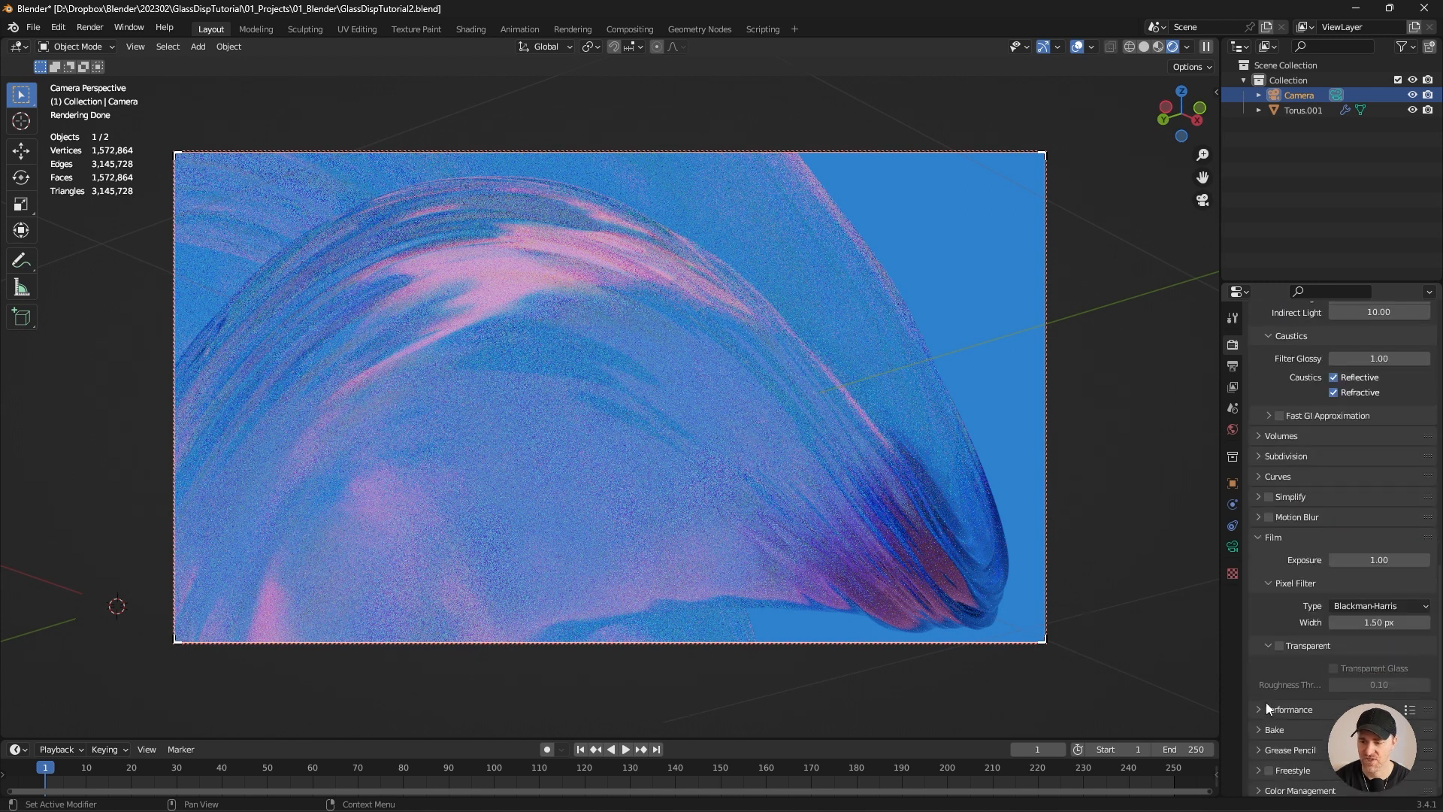
pyautogui.click(1278, 644)
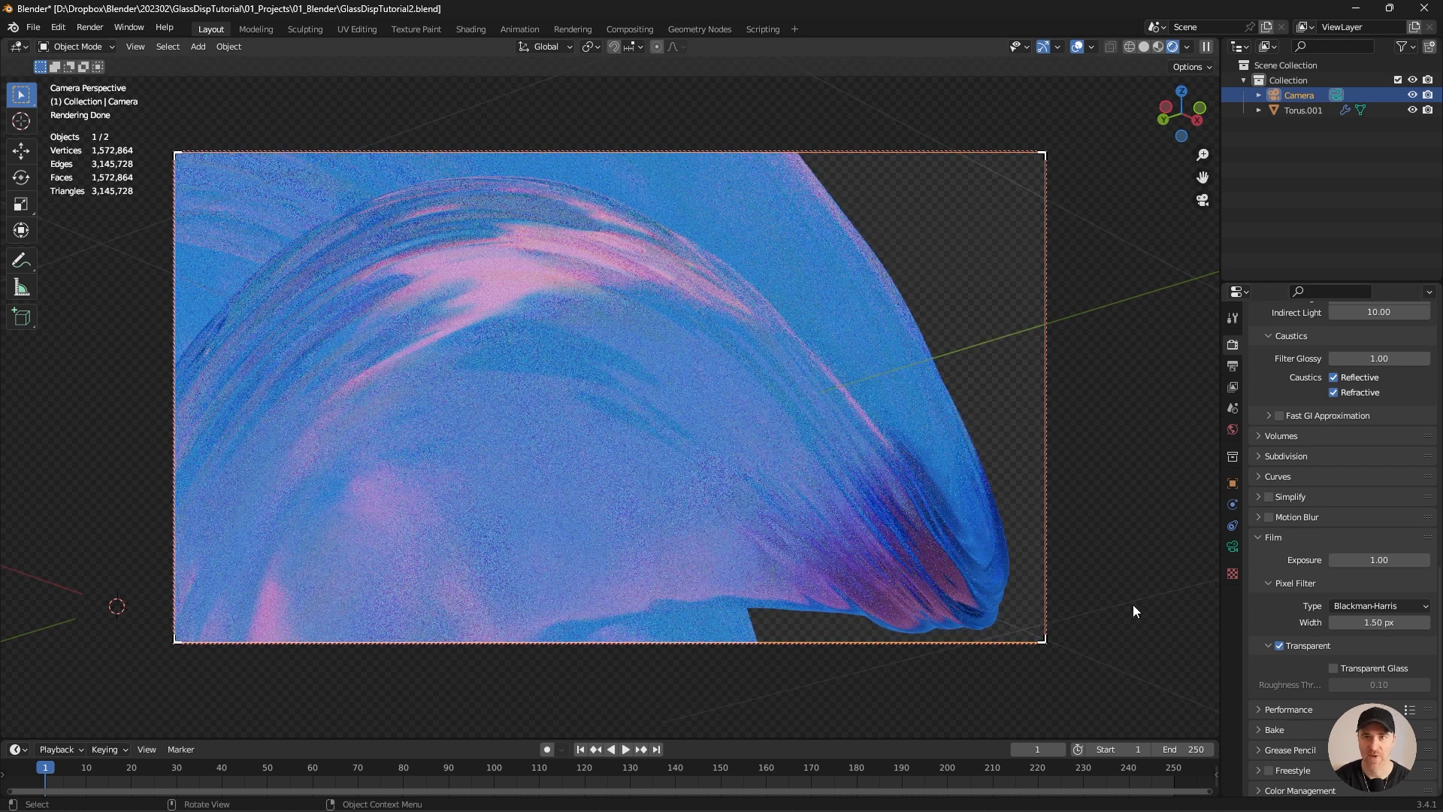
pyautogui.moveTo(944, 451)
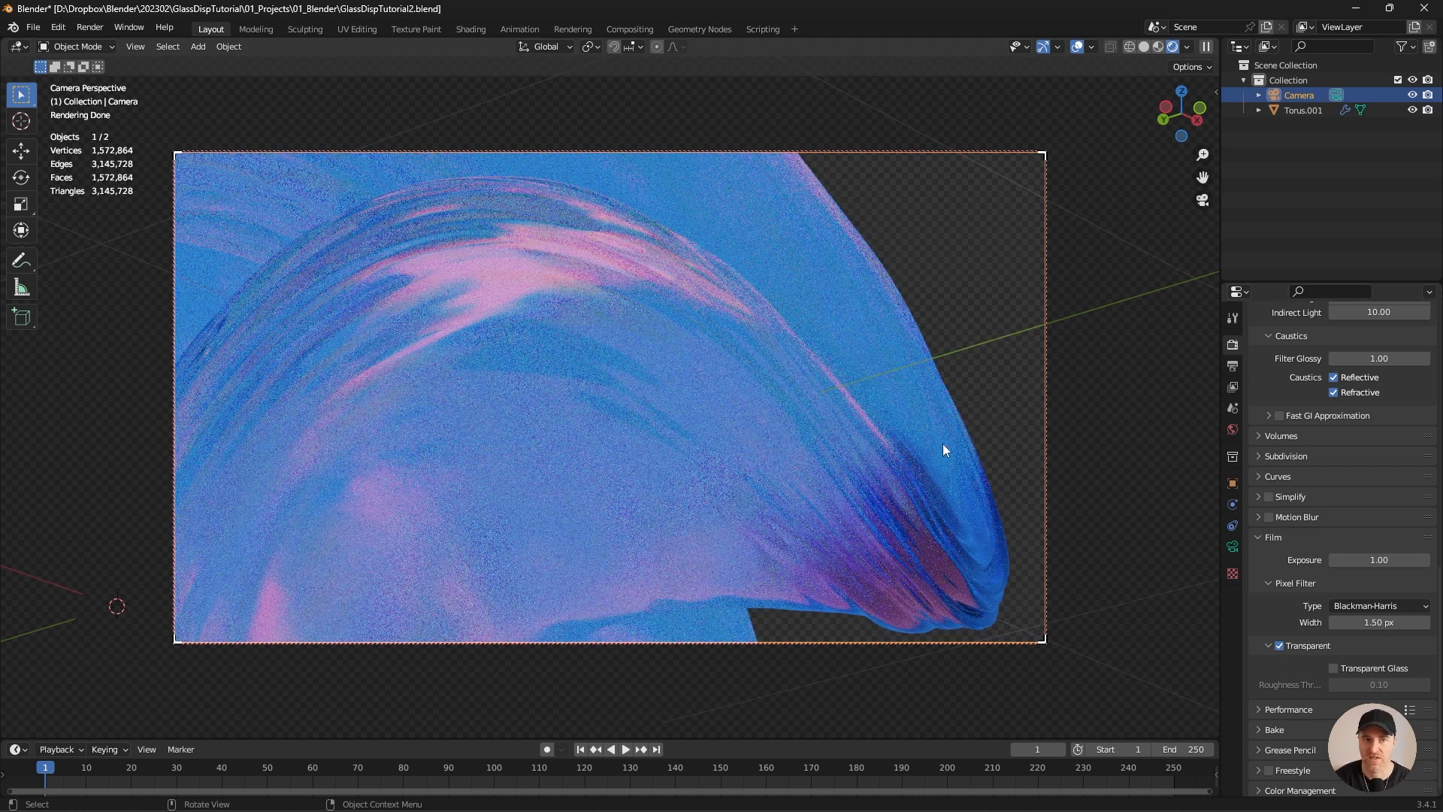
pyautogui.click(16, 641)
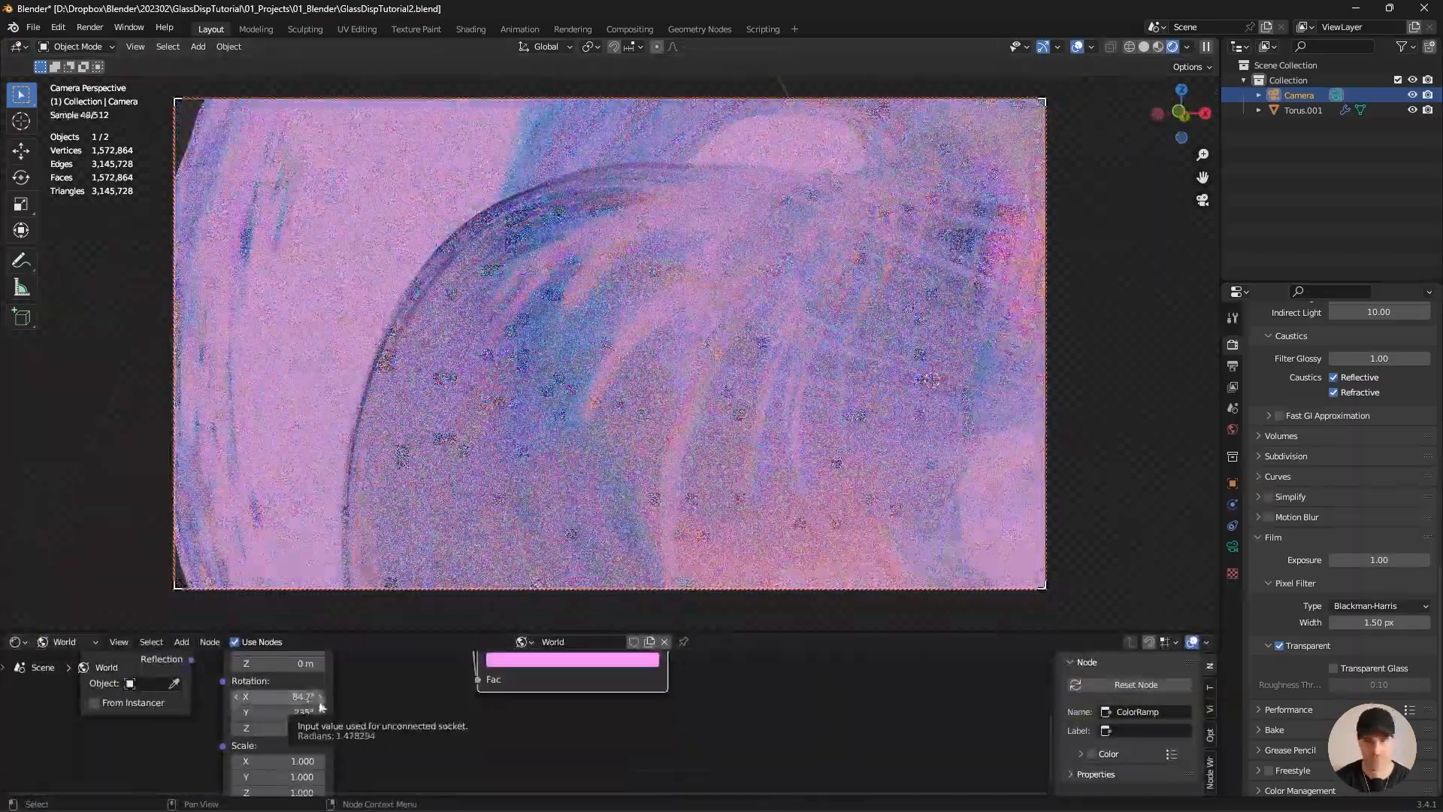
pyautogui.click(570, 659)
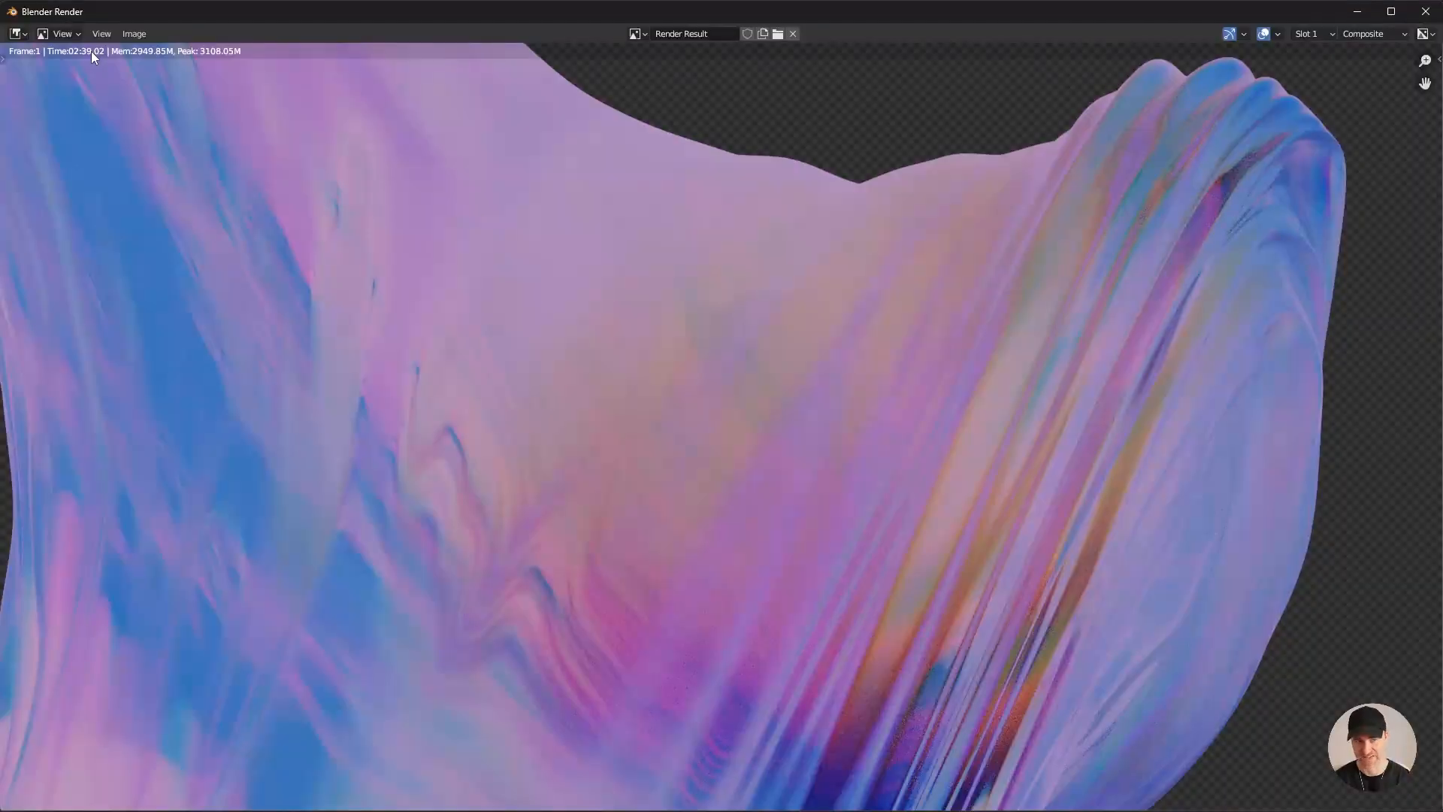
pyautogui.moveTo(656, 302)
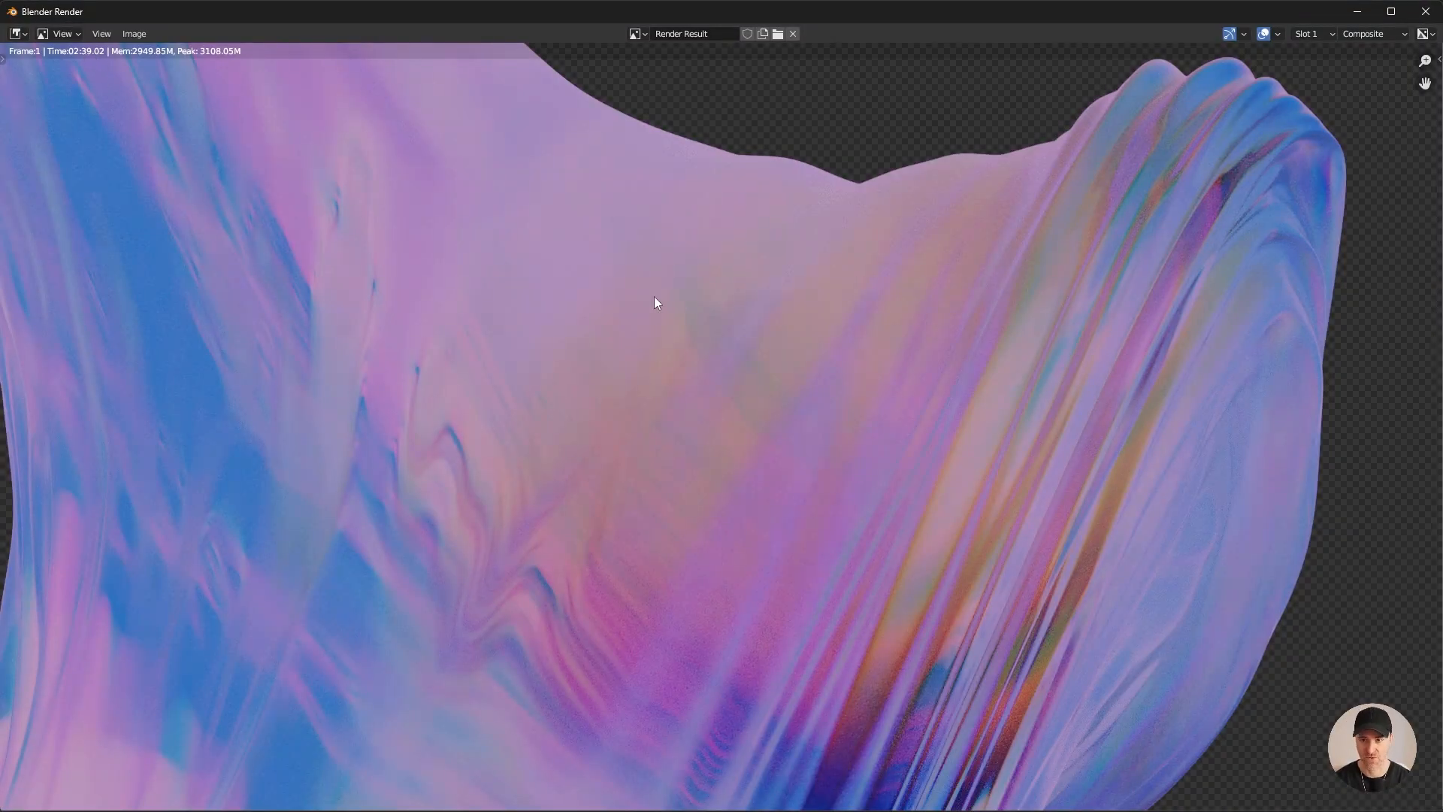
pyautogui.moveTo(684, 282)
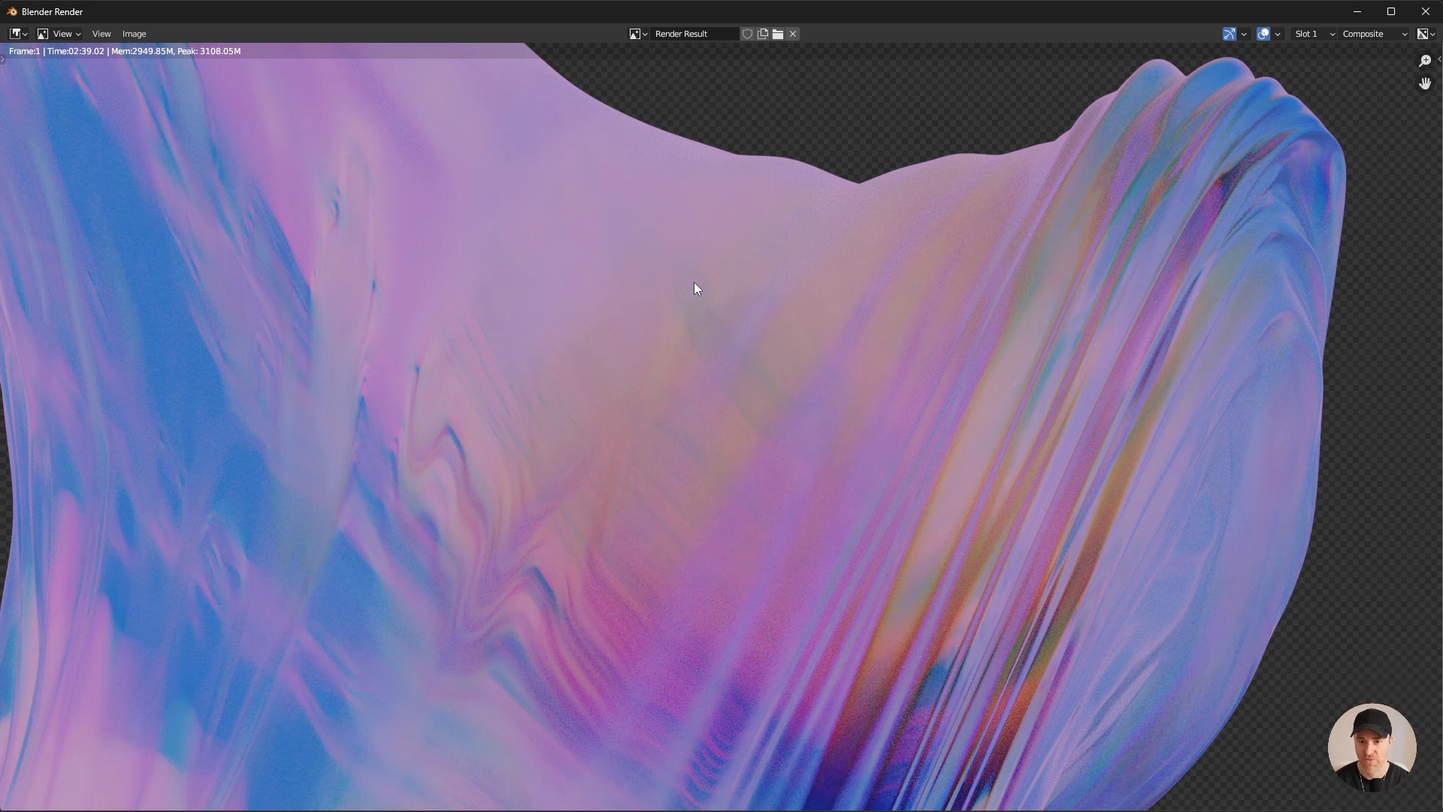
pyautogui.moveTo(1124, 148)
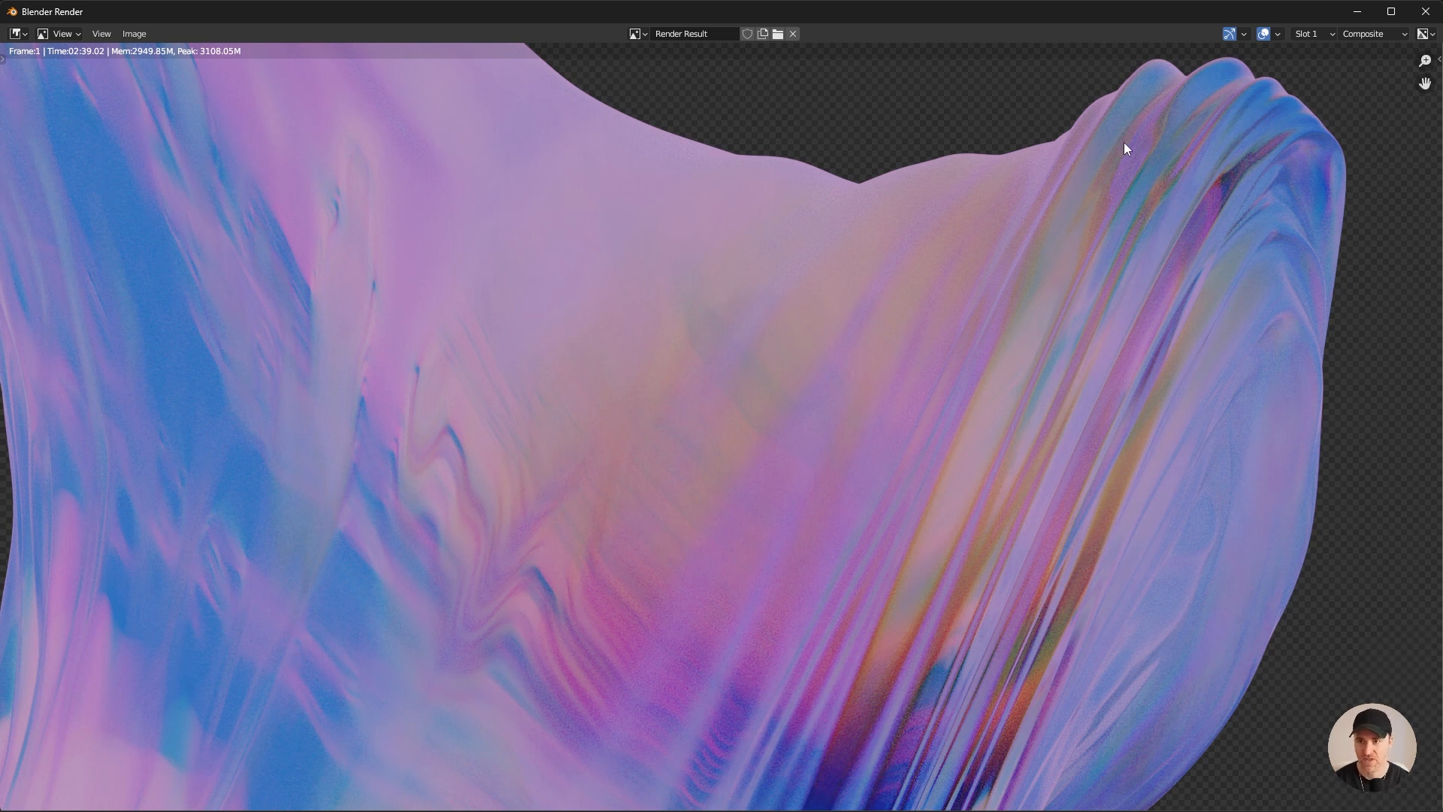
pyautogui.moveTo(855, 656)
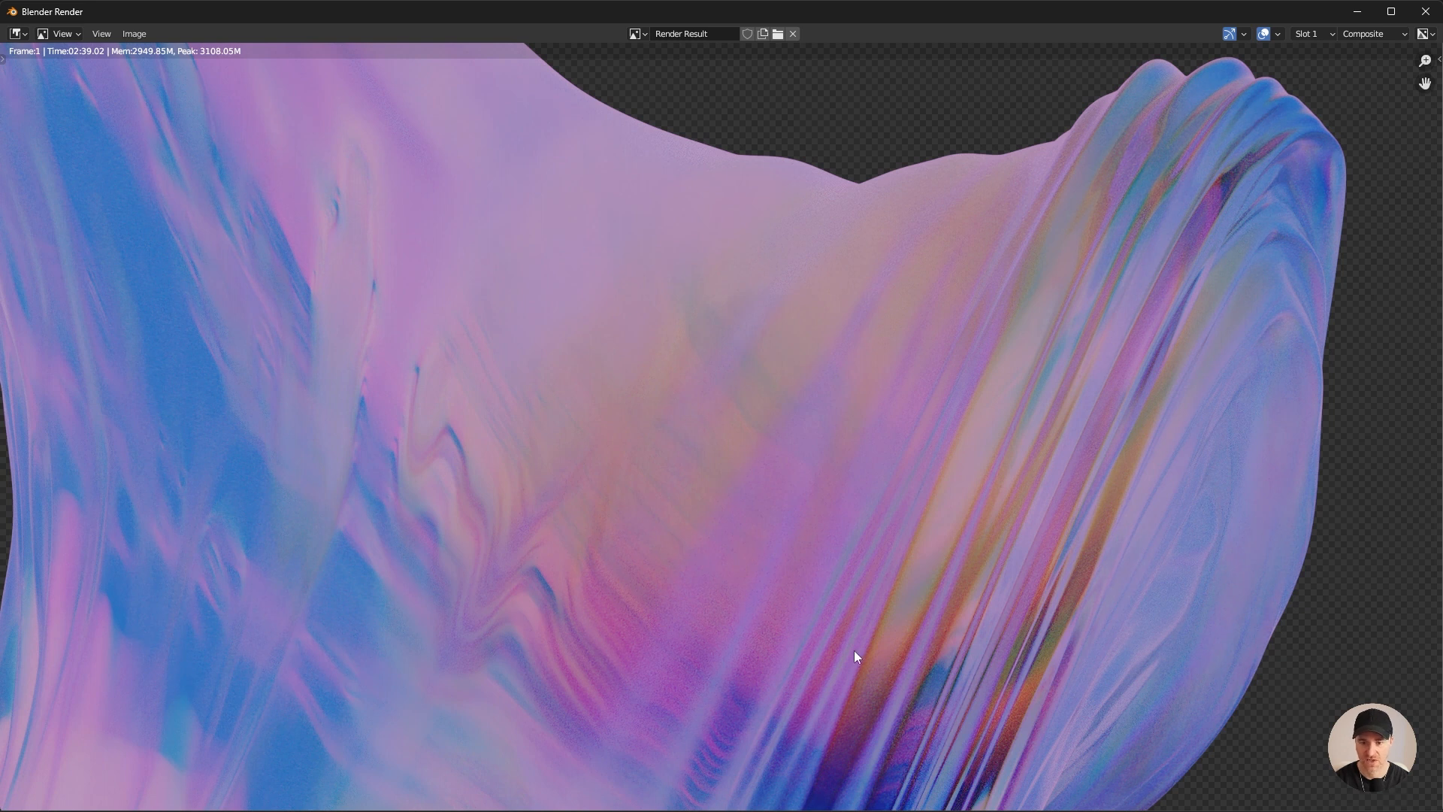
pyautogui.moveTo(633, 343)
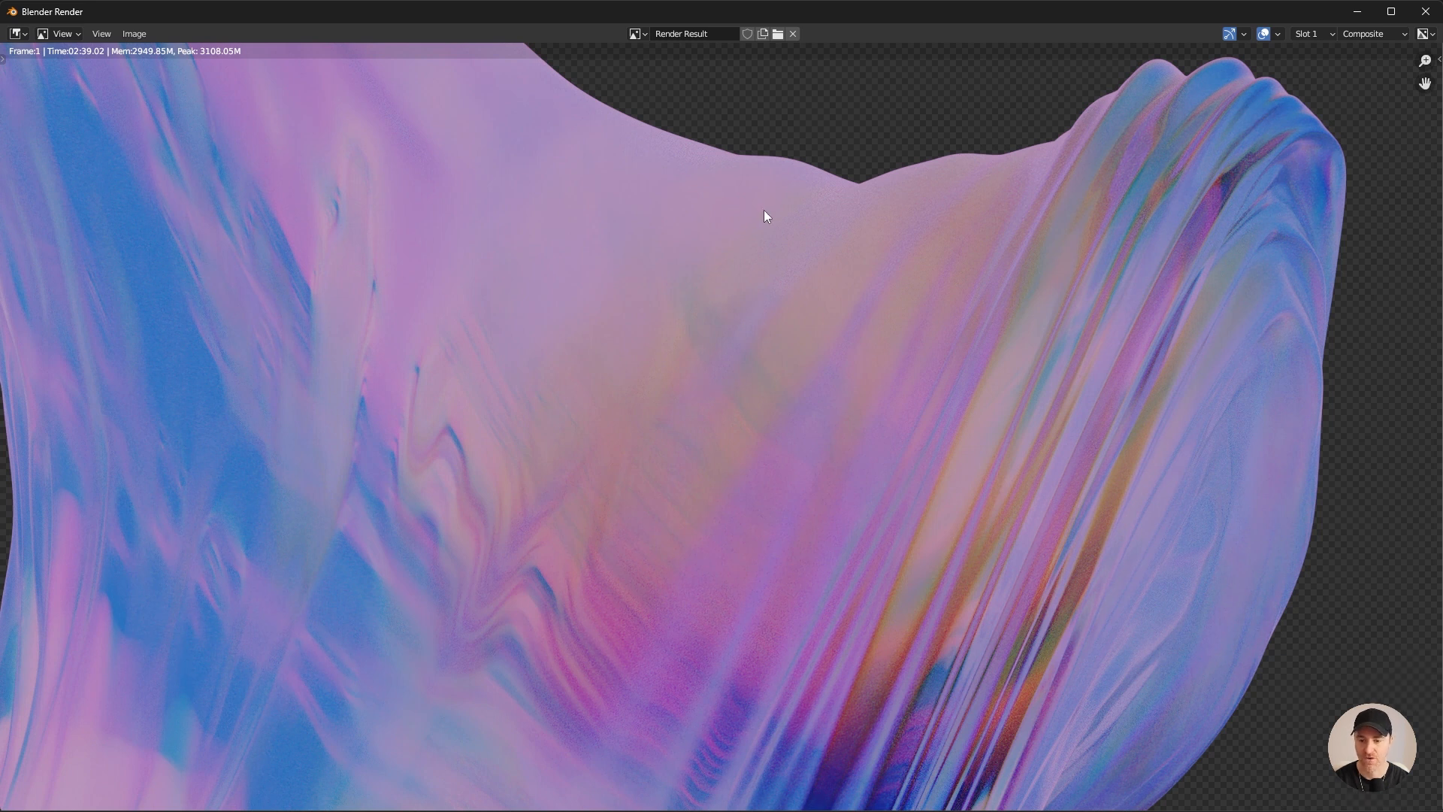
pyautogui.moveTo(618, 199)
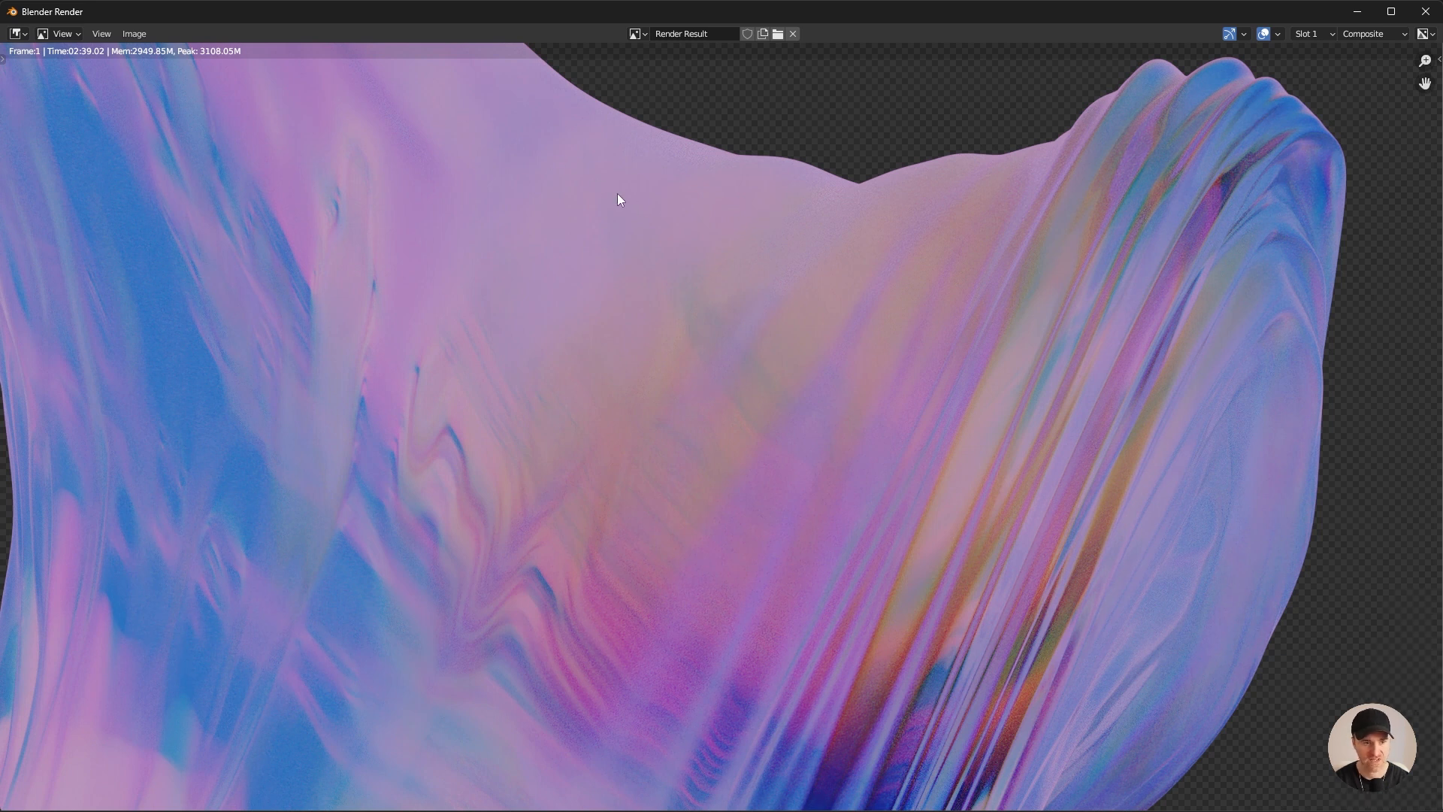
pyautogui.moveTo(150, 676)
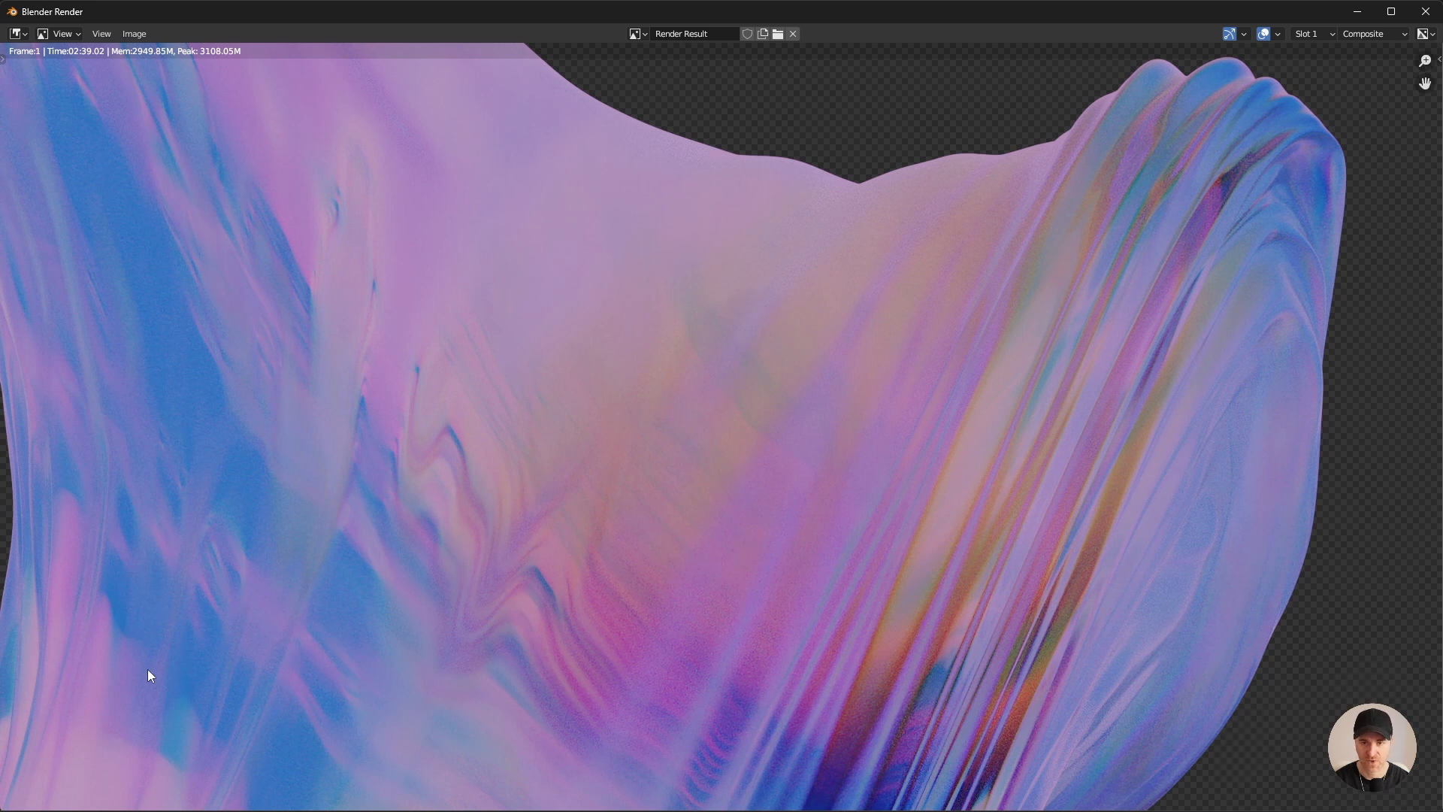
pyautogui.moveTo(485, 547)
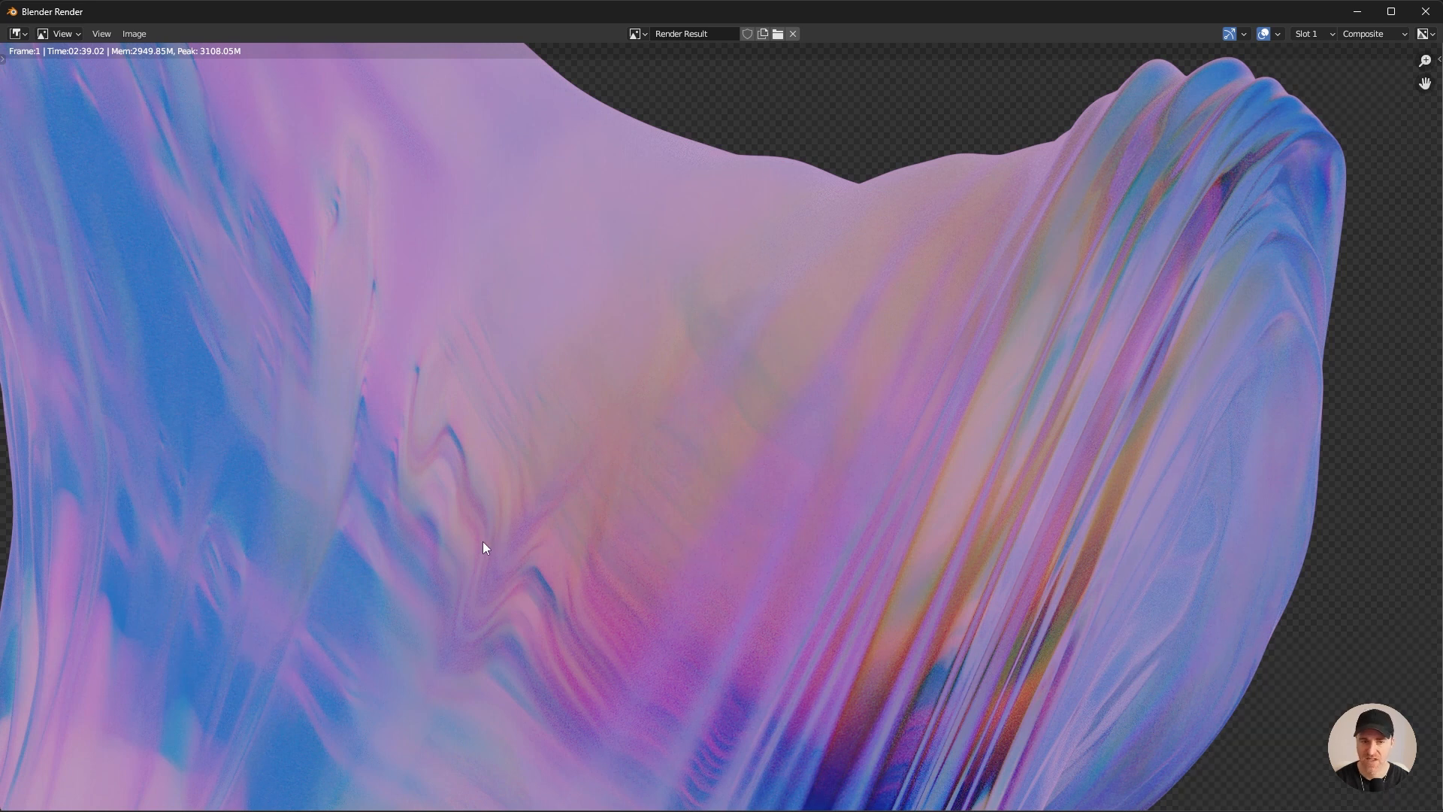
pyautogui.moveTo(430, 545)
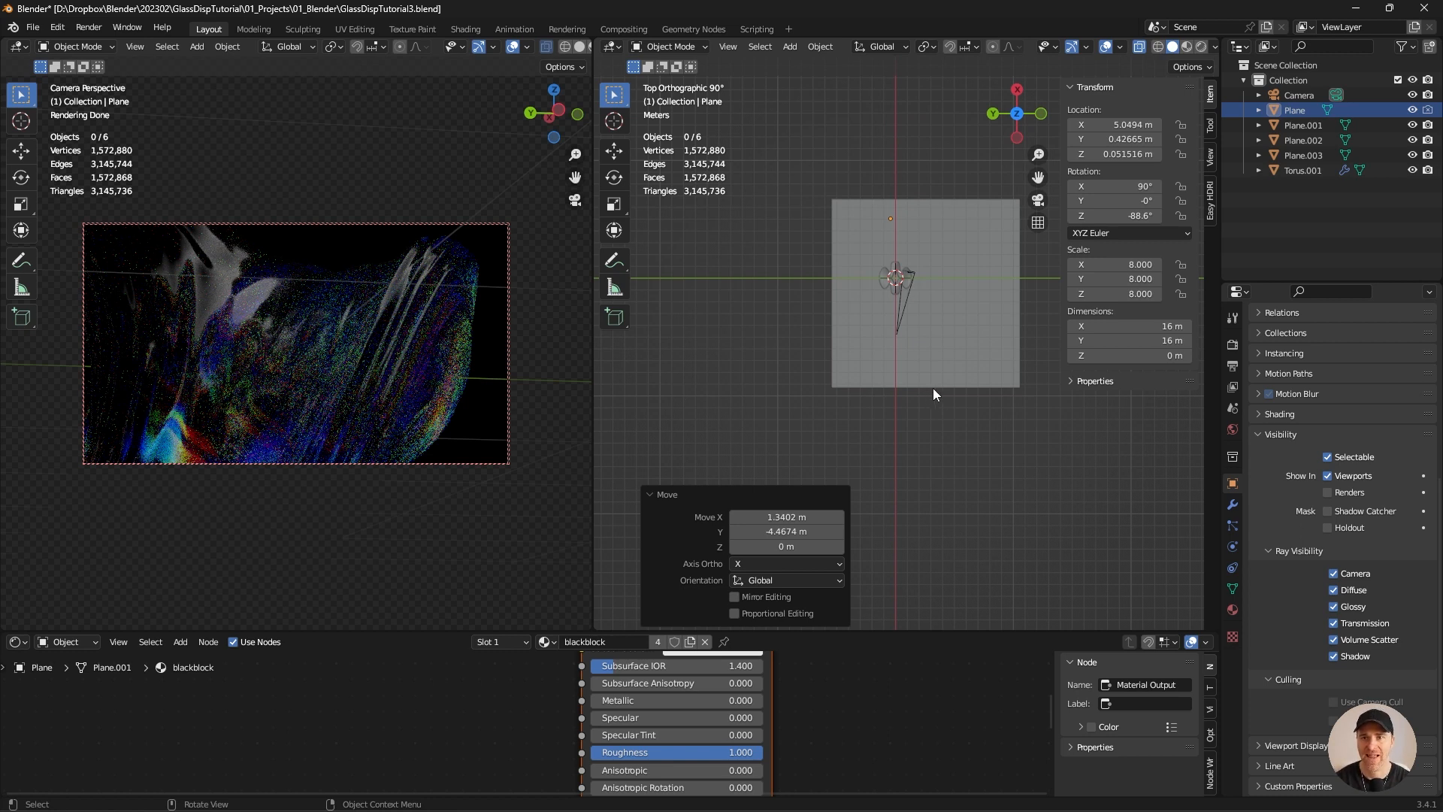
pyautogui.moveTo(918, 404)
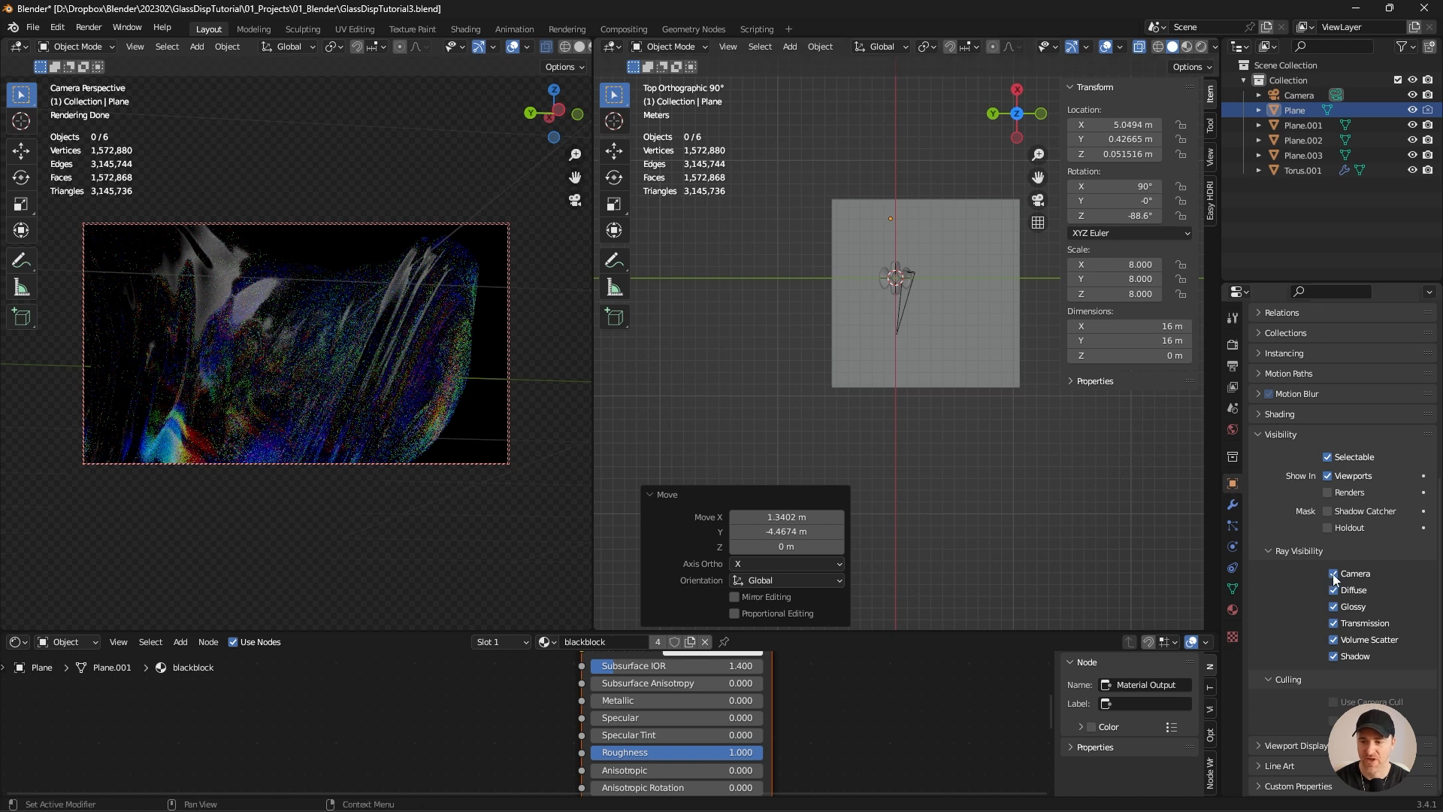
# Turn off camera ray visibility for the black blocking plane in Object Properties.
pyautogui.click(1333, 573)
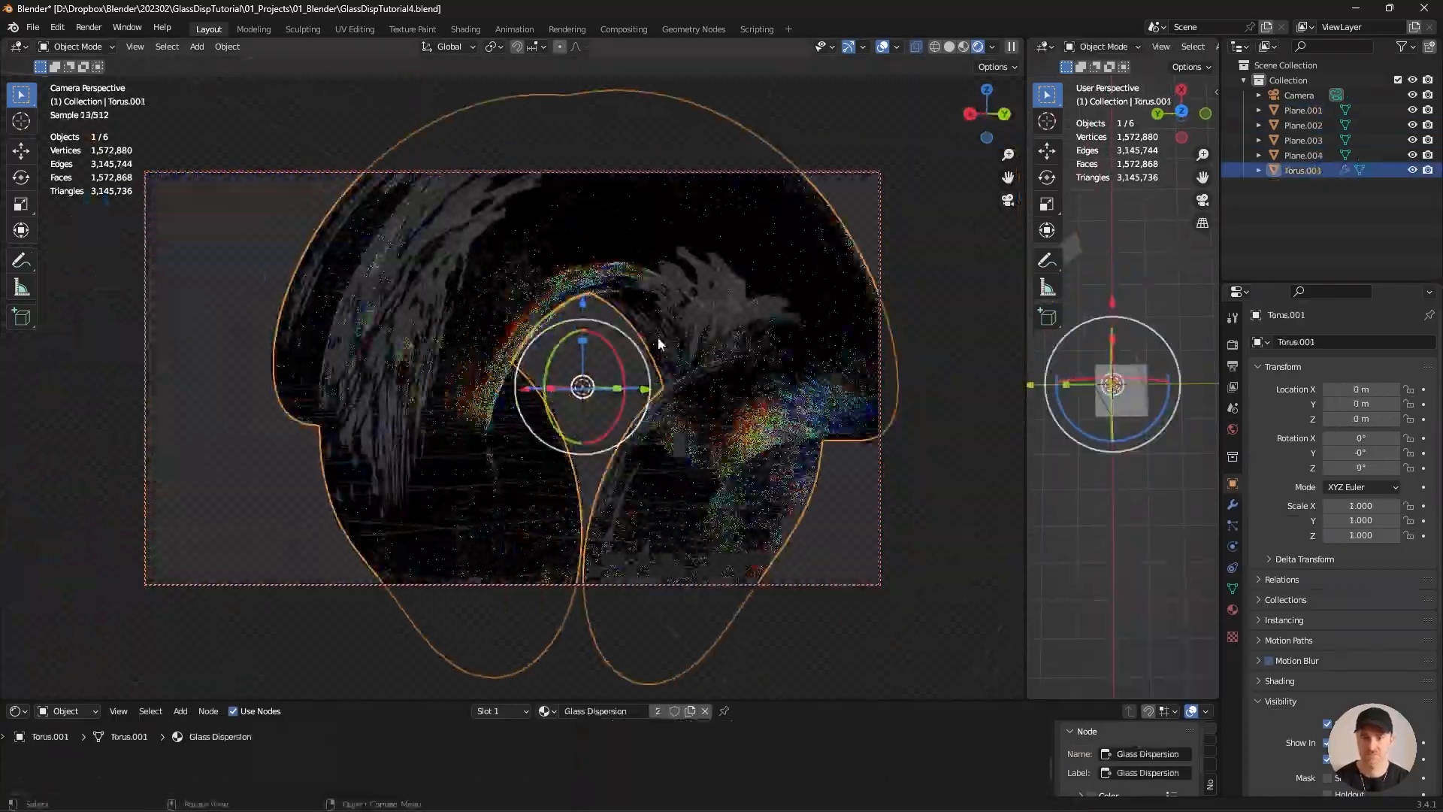
# Rotate Plane.004 into place around the torus and launch the final F12 render.
pyautogui.press('R')
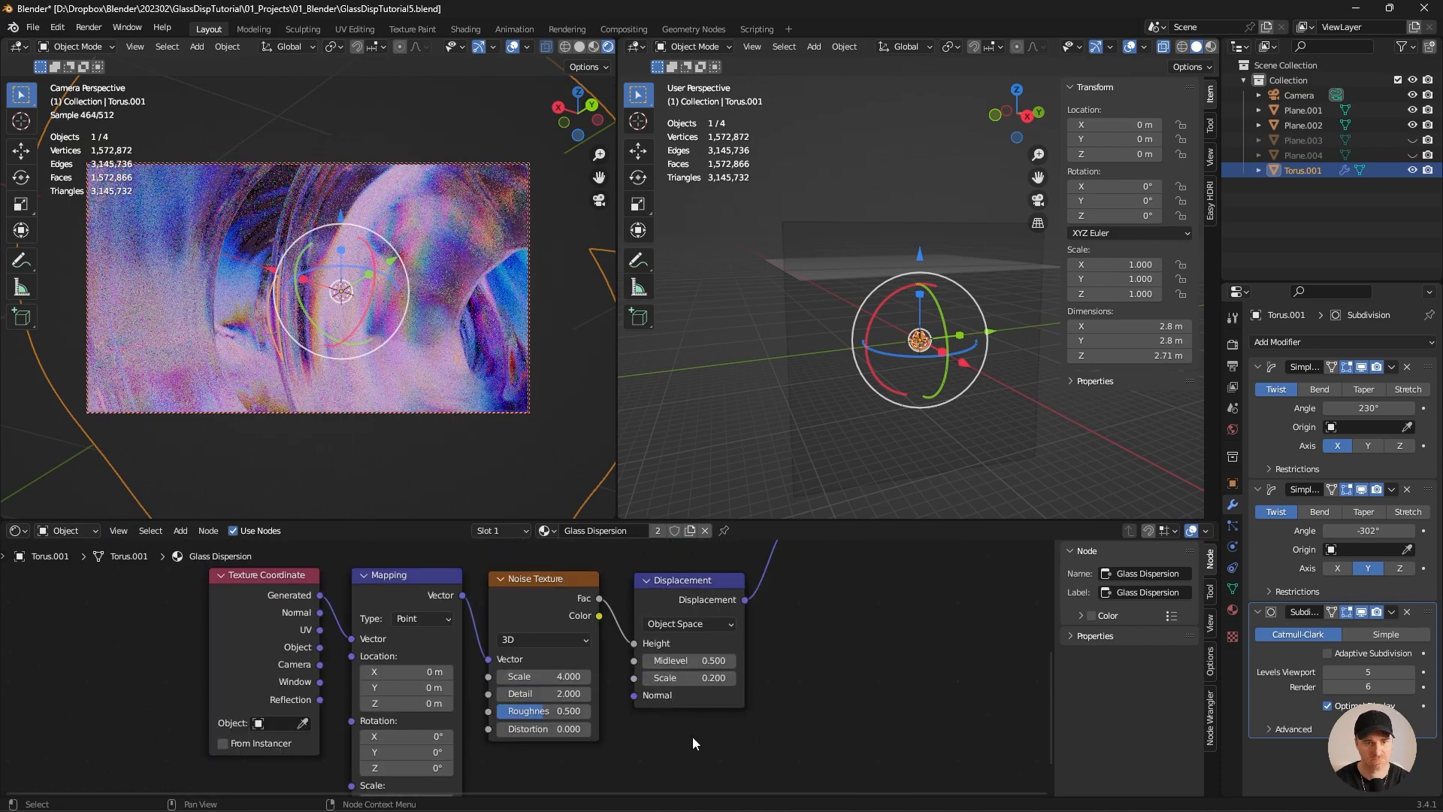
pyautogui.click(526, 46)
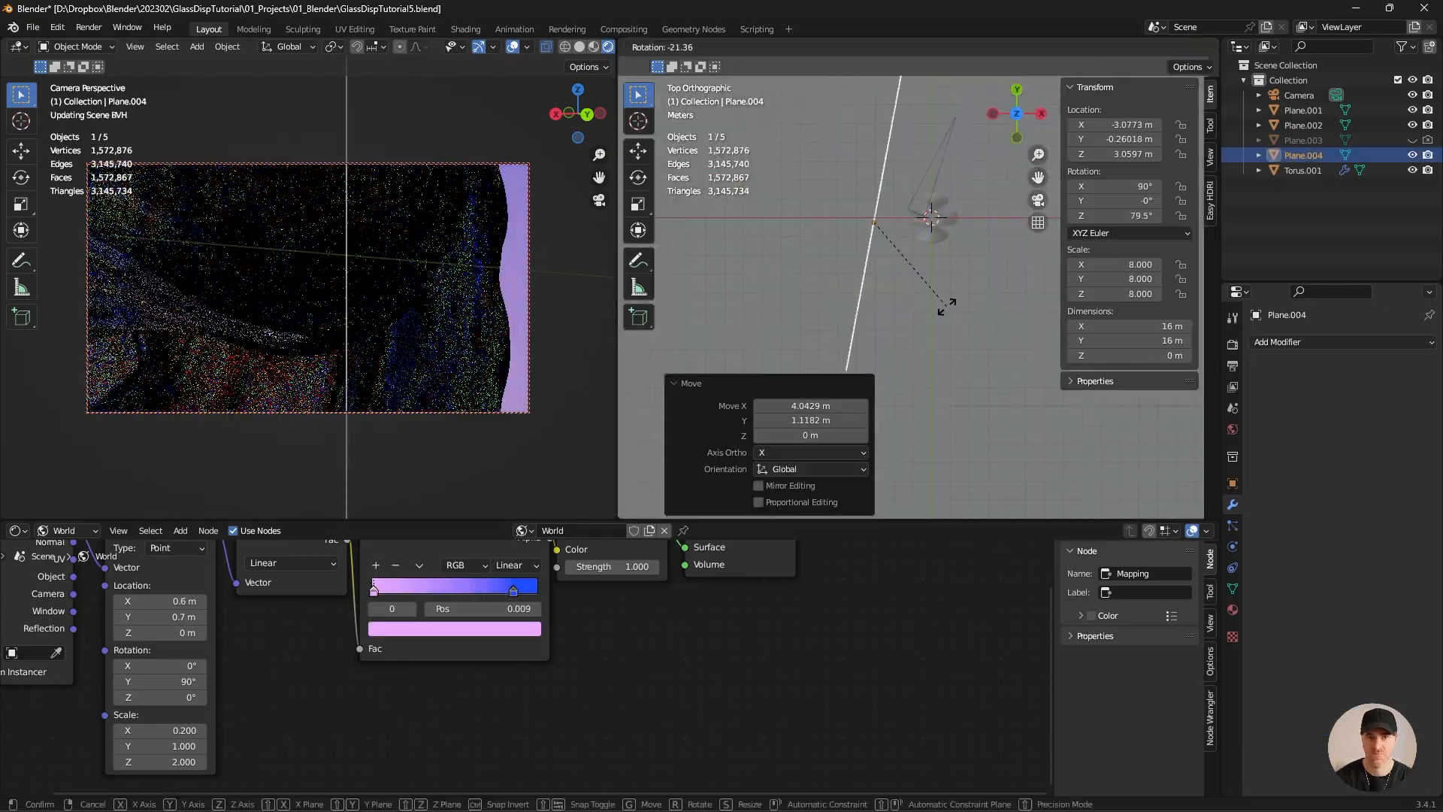
pyautogui.press('F12')
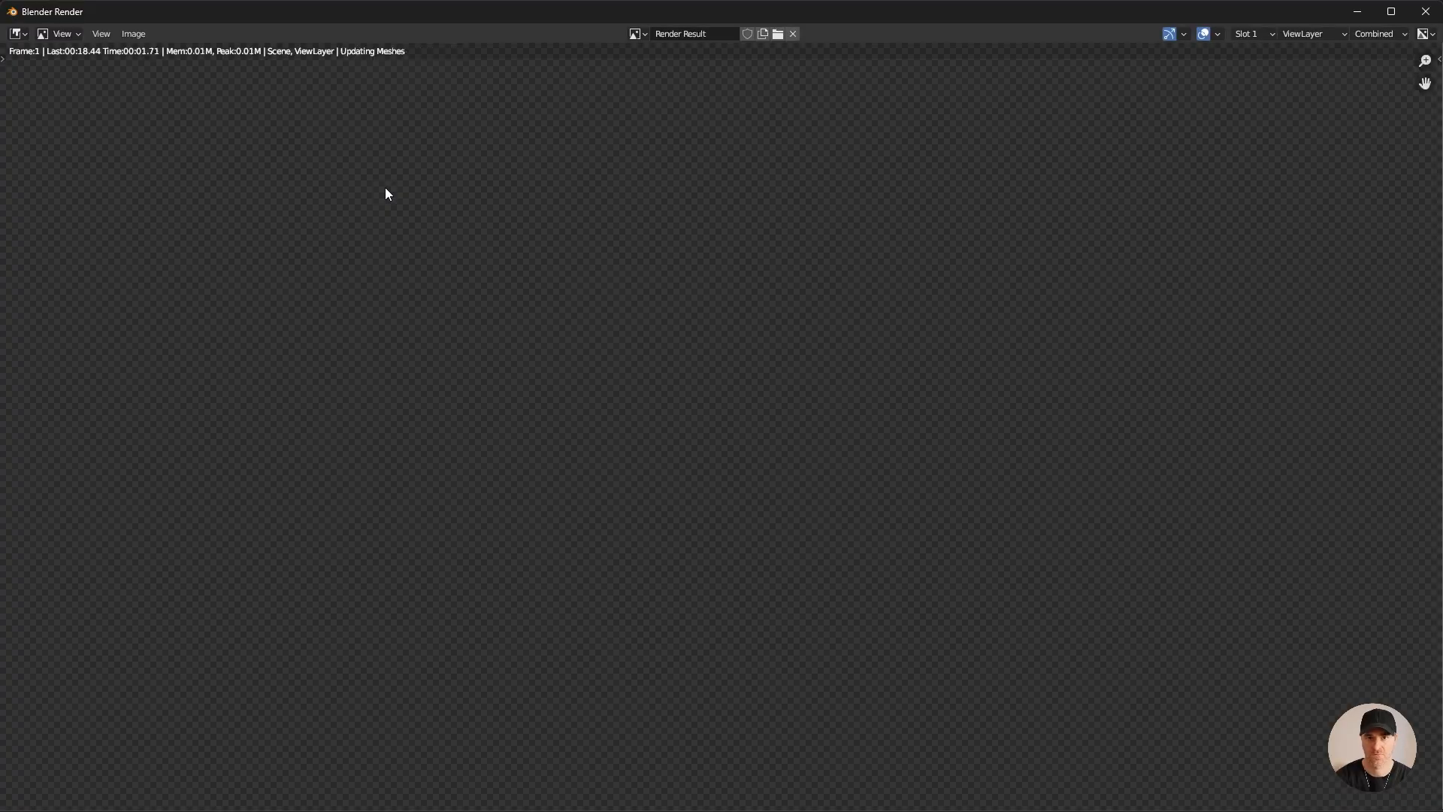